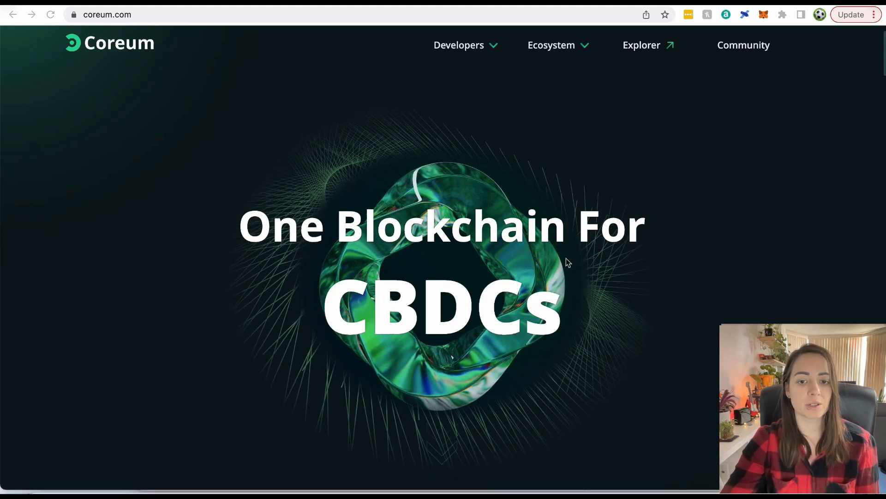
# - Scroll the coreum.com homepage past the hero to the Fastest Layer-1 section and Meet Coreum video
pyautogui.scroll(-3)
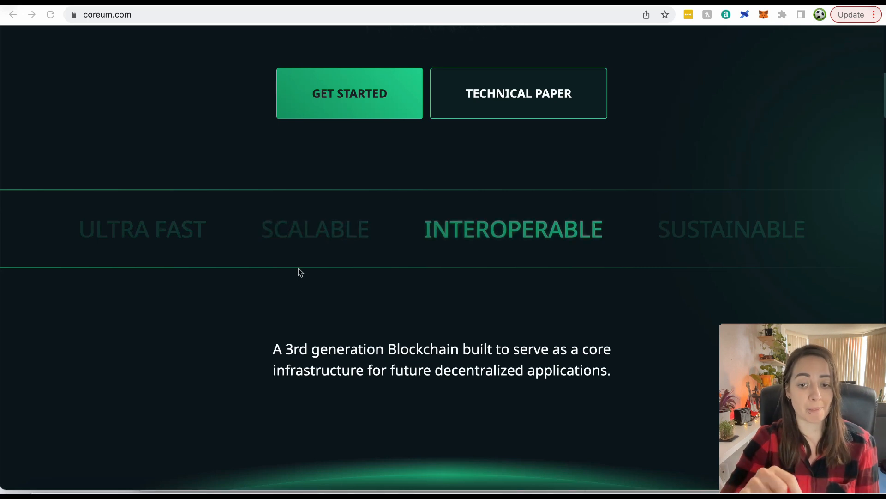
pyautogui.scroll(-3)
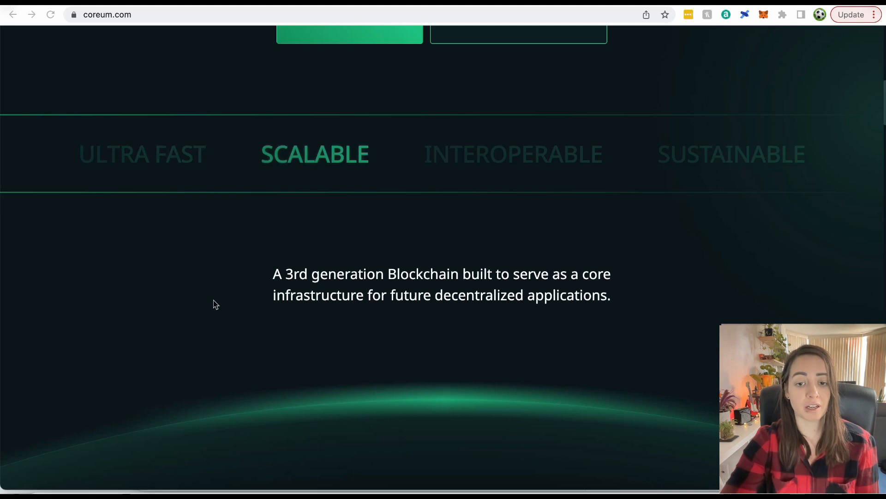
pyautogui.scroll(-3)
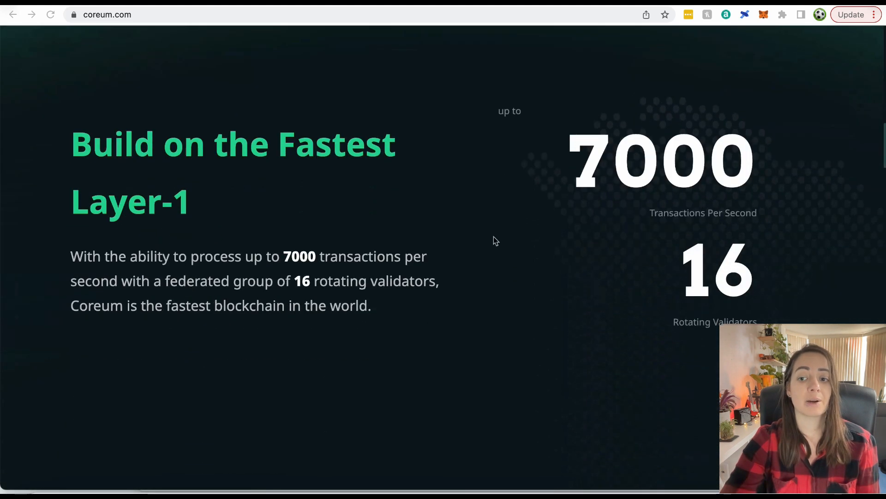
pyautogui.moveTo(546, 302)
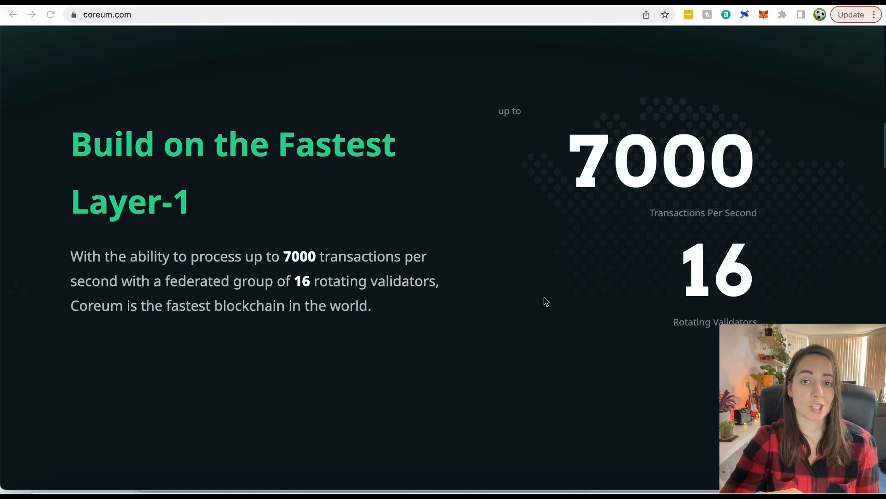
pyautogui.scroll(3)
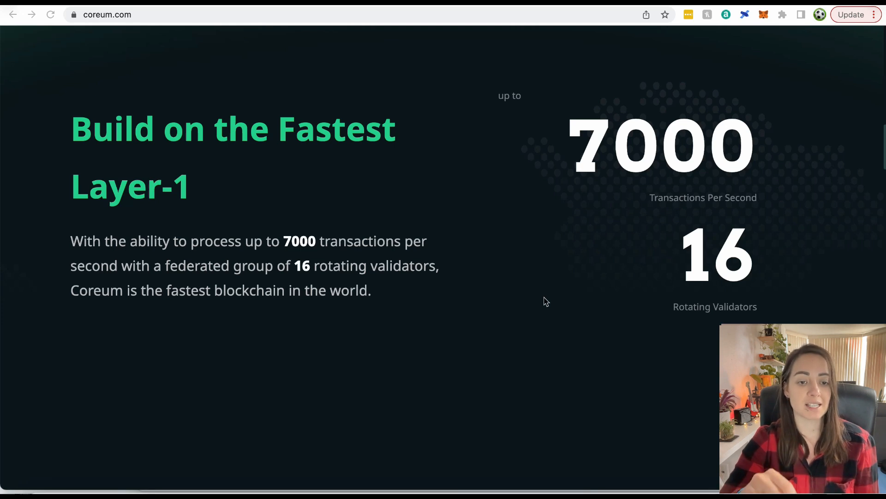
pyautogui.moveTo(399, 305)
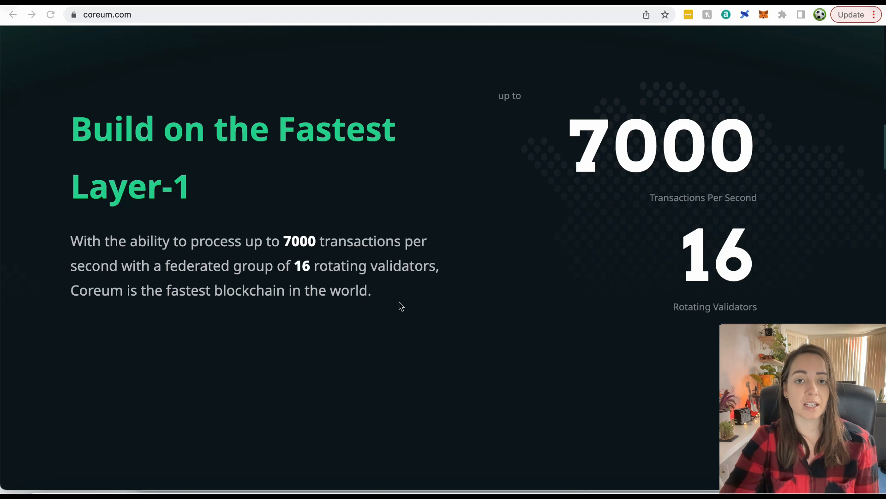
pyautogui.moveTo(546, 326)
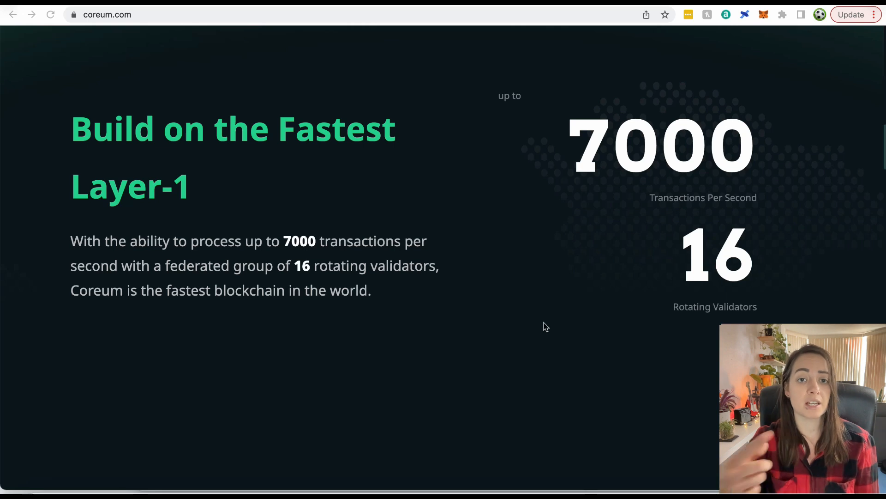
pyautogui.scroll(-3)
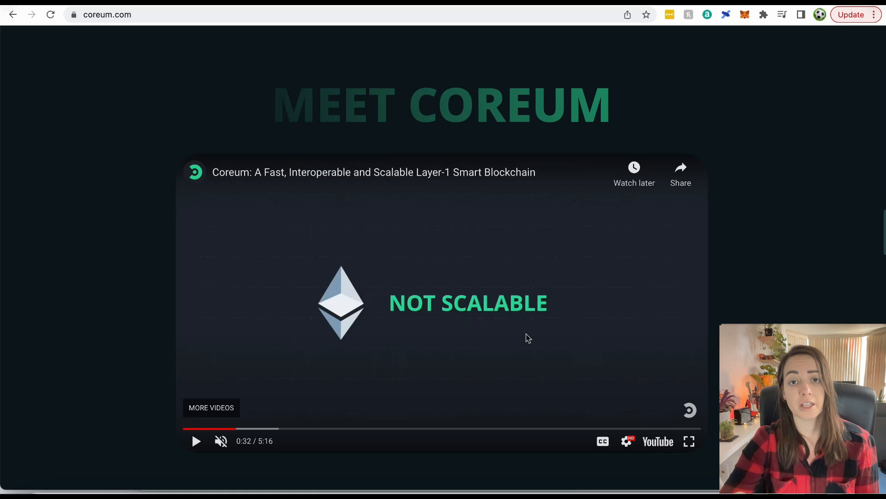
# - Scroll past the Meet Coreum video to the Smart Contracts WASM section
pyautogui.scroll(-3)
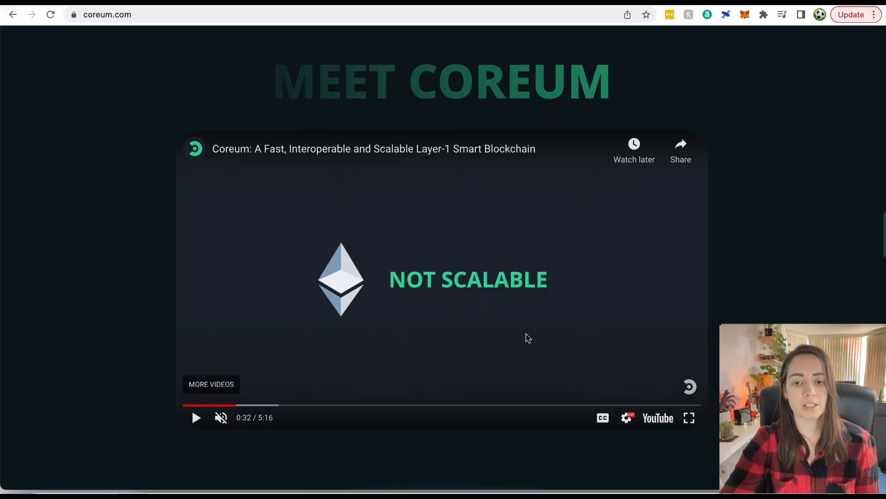
pyautogui.scroll(-3)
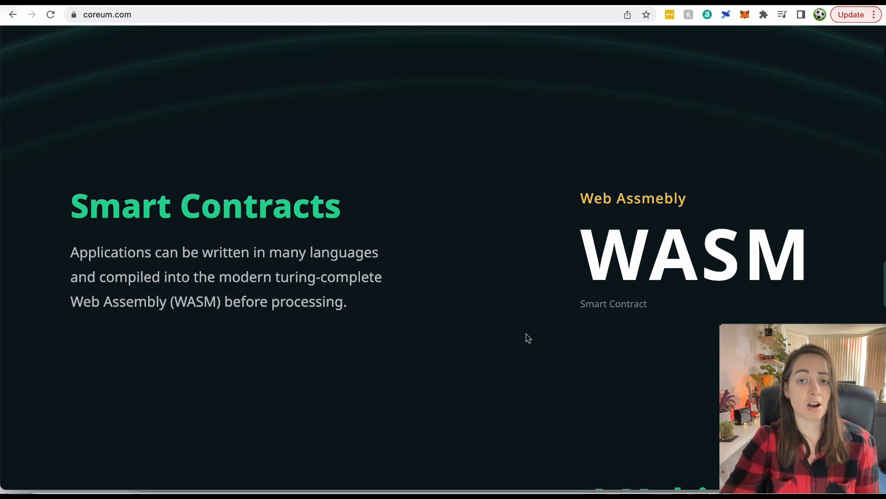
pyautogui.moveTo(498, 368)
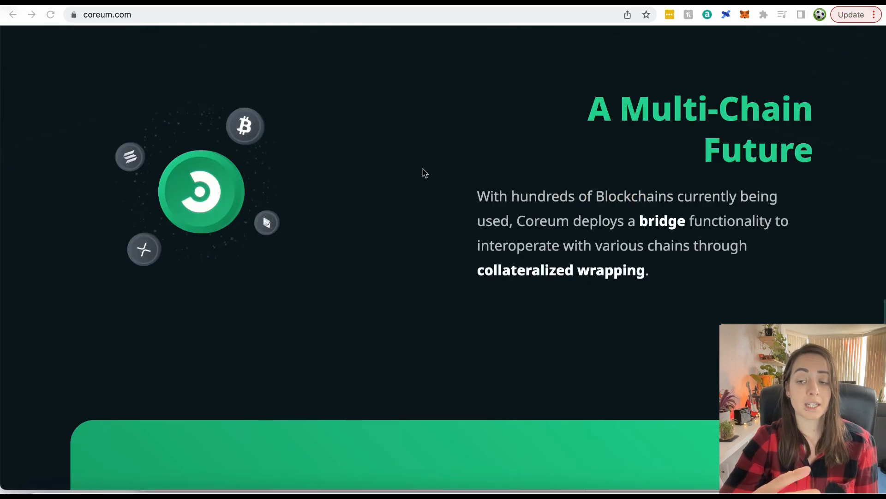
pyautogui.moveTo(710, 244)
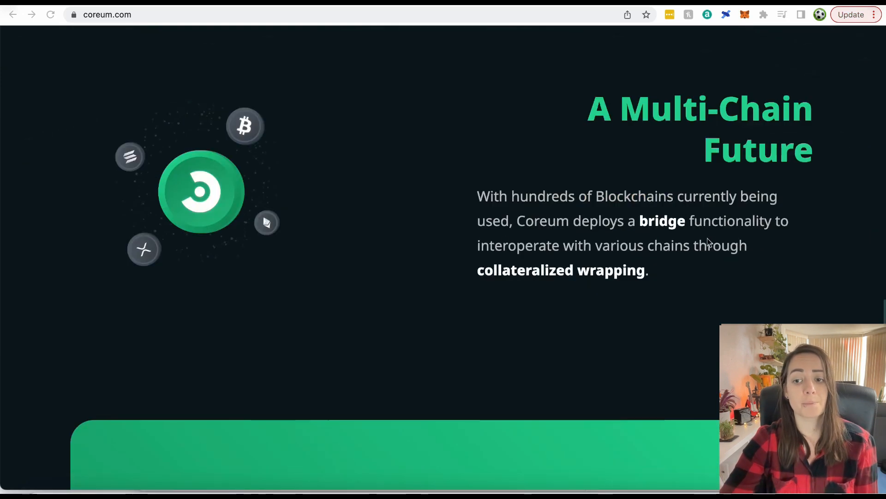
pyautogui.moveTo(661, 262)
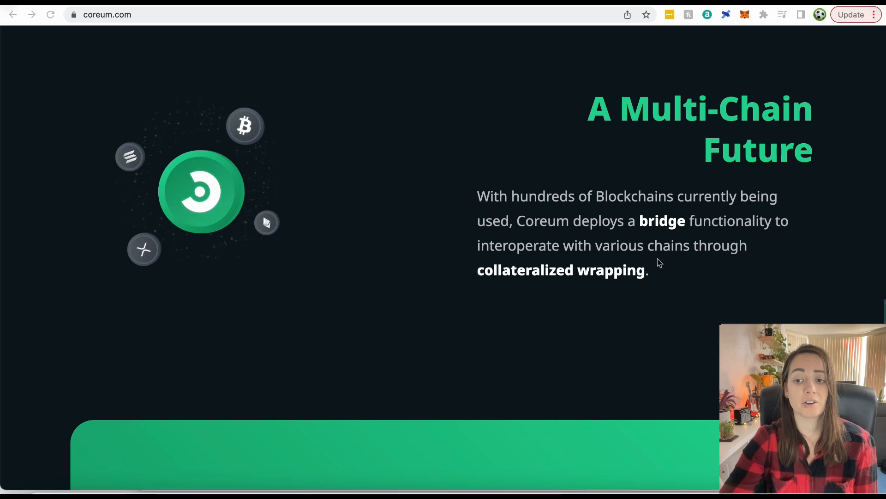
pyautogui.moveTo(582, 311)
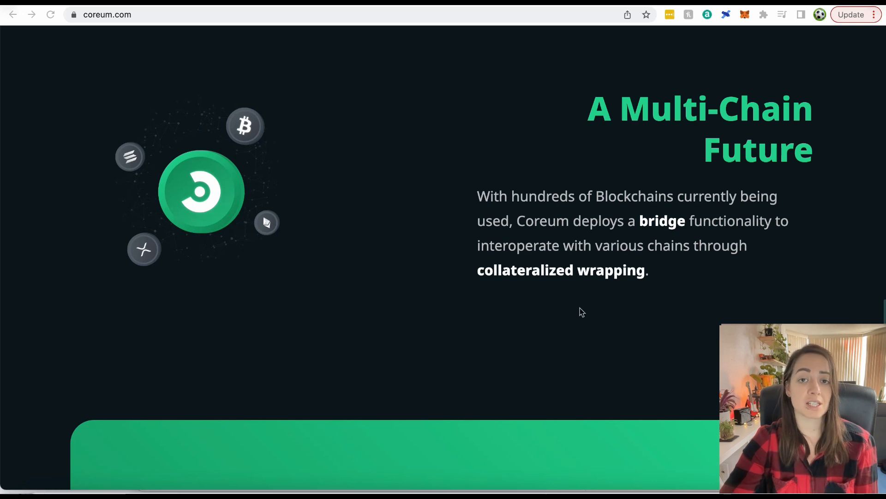
pyautogui.moveTo(460, 290)
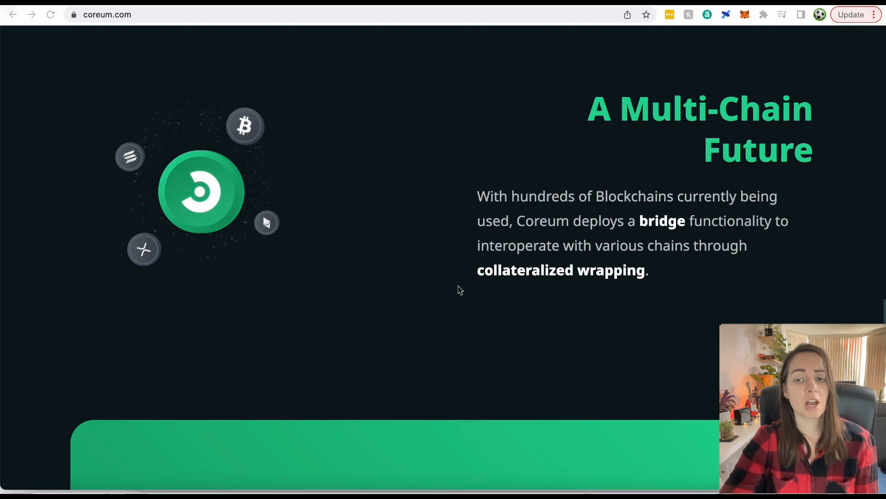
# - Scroll past the Multi-Chain Future bridge section to Open-Source Developers Incentivization
pyautogui.scroll(-3)
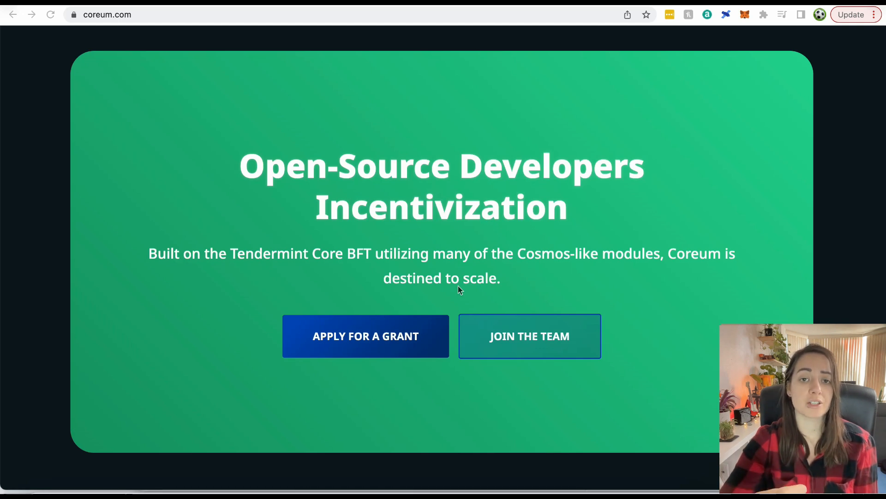
pyautogui.moveTo(294, 258)
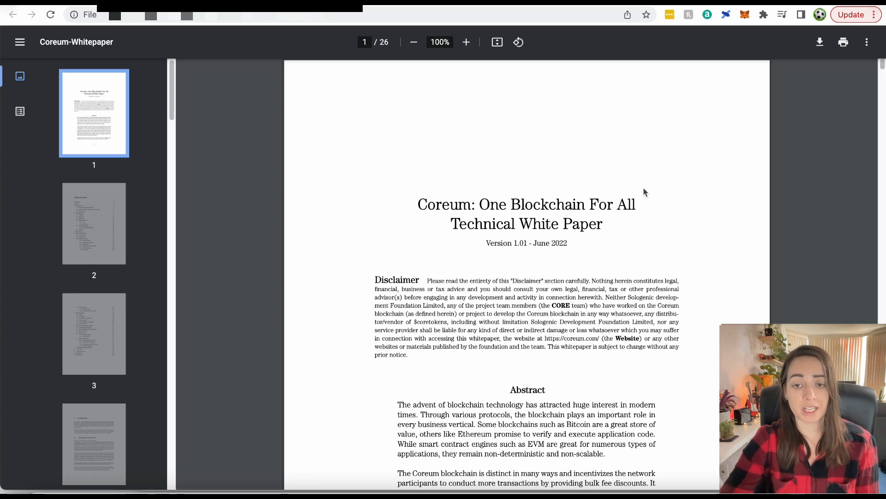
# - Scroll the Coreum whitepaper PDF to page 6's Side Chains section
pyautogui.scroll(3)
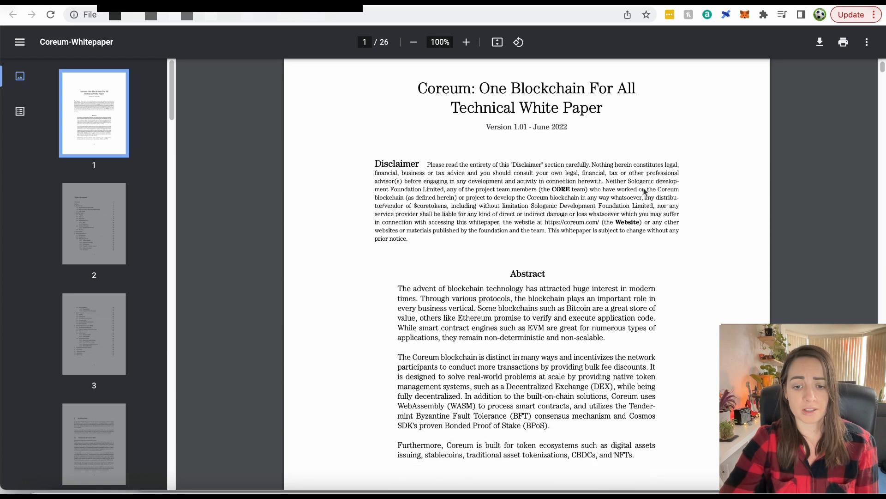
pyautogui.scroll(-3)
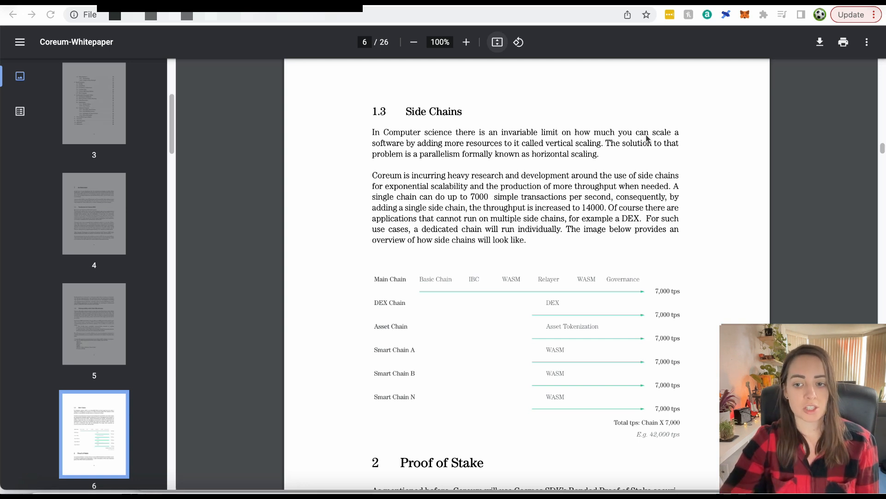
pyautogui.moveTo(608, 188)
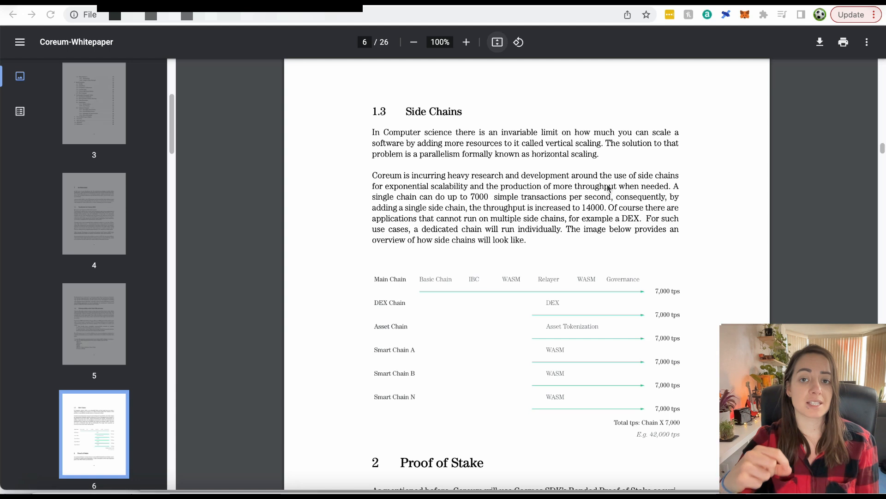
pyautogui.moveTo(697, 314)
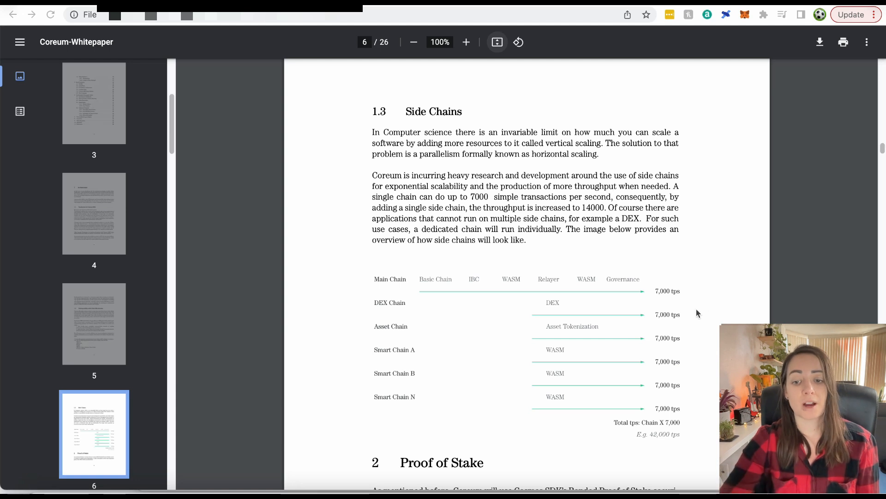
pyautogui.moveTo(681, 215)
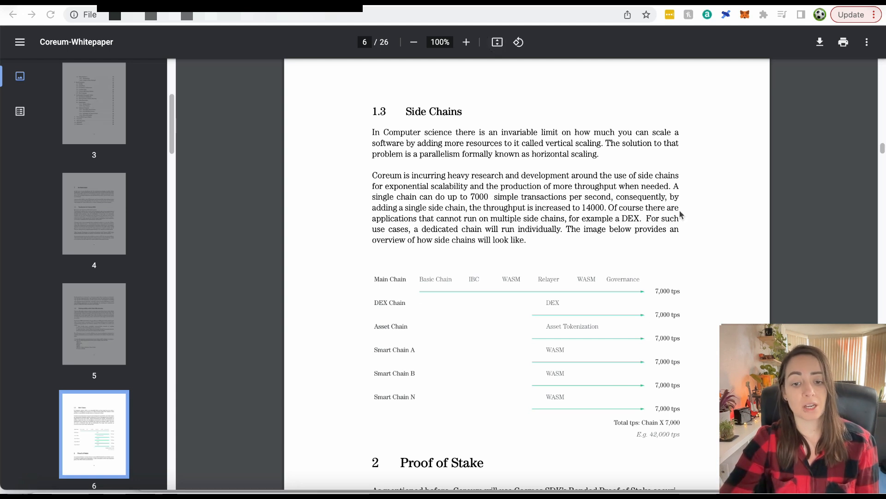
# - Frame page 6's 1.3 Side Chains heading and 7,000 tps diagram, then move toward page 8
pyautogui.scroll(-3)
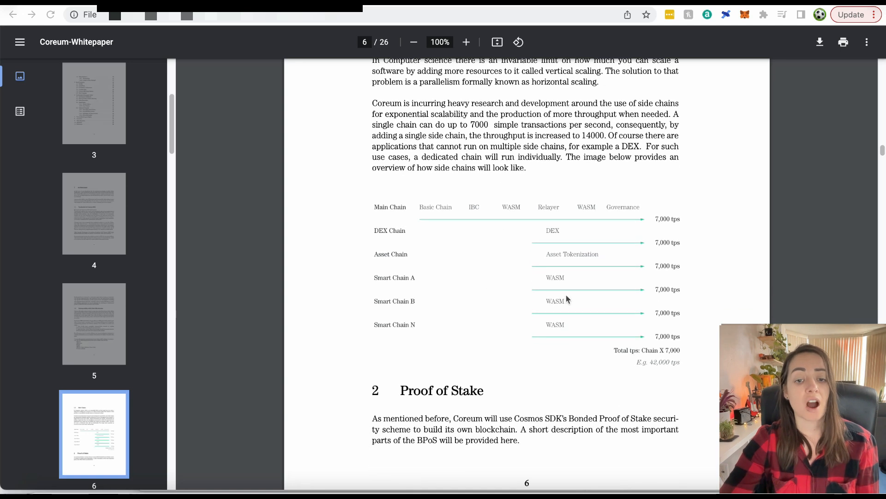
pyautogui.moveTo(496, 406)
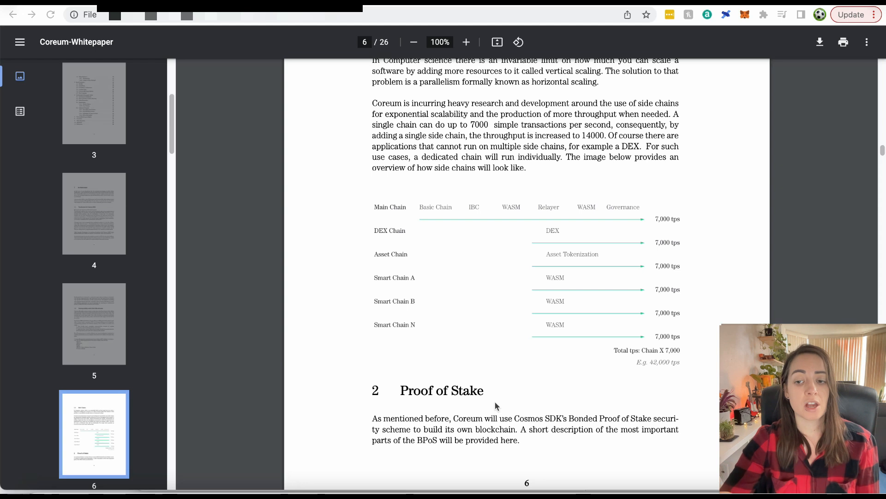
pyautogui.moveTo(667, 143)
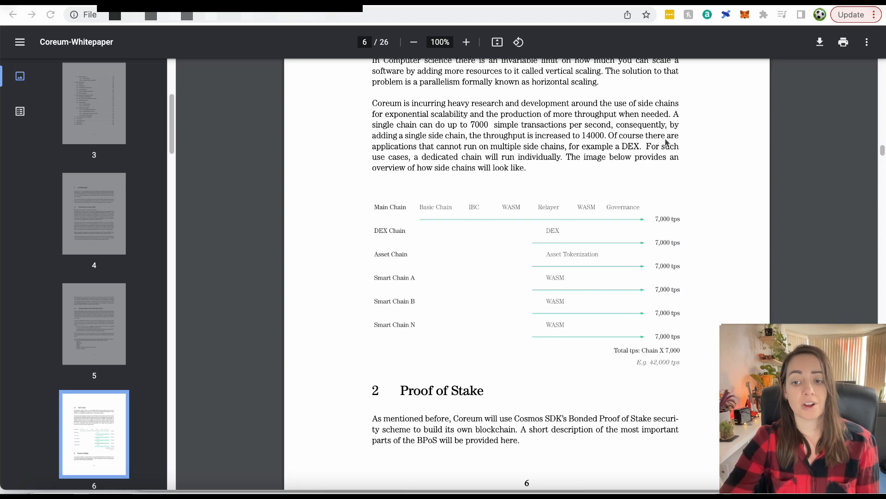
pyautogui.moveTo(696, 201)
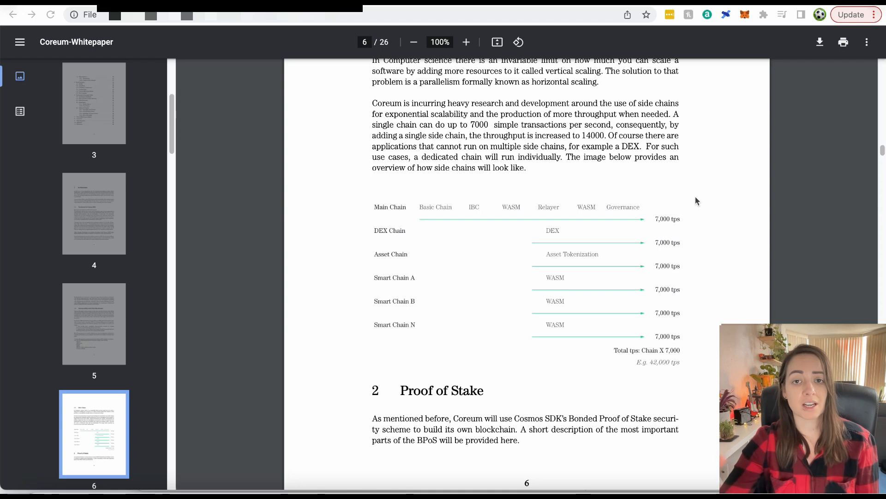
pyautogui.moveTo(473, 232)
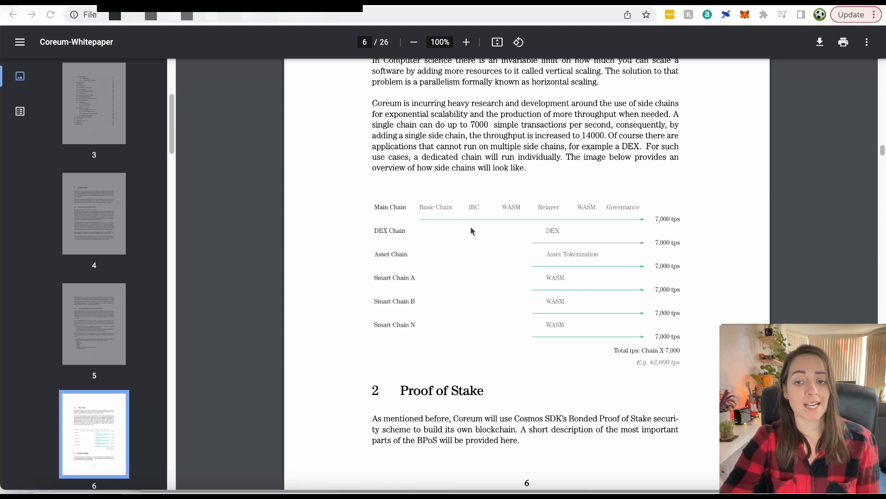
pyautogui.moveTo(481, 230)
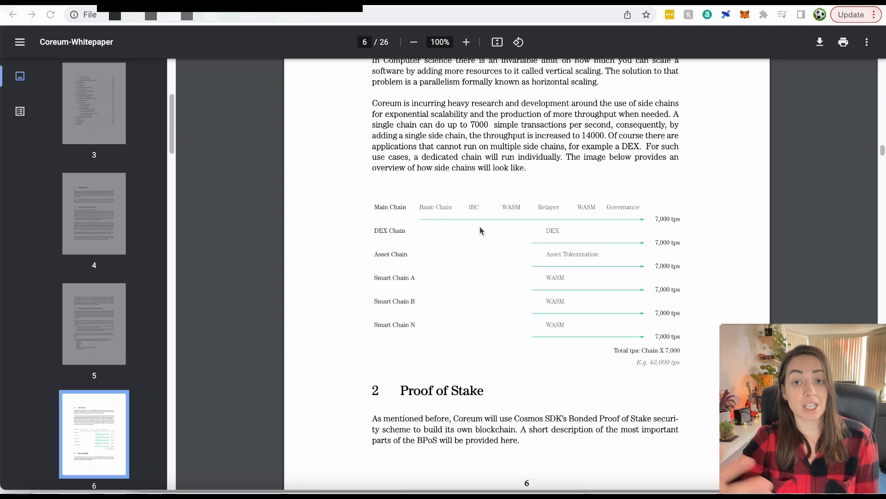
pyautogui.moveTo(520, 140)
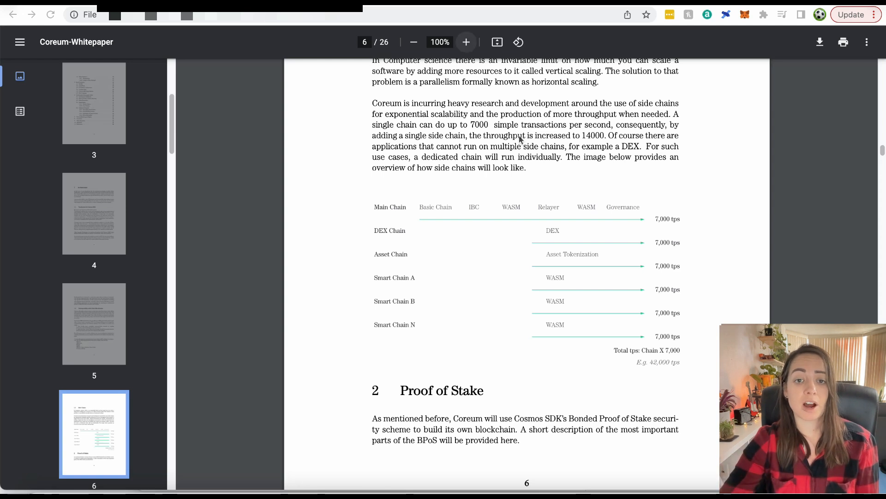
pyautogui.moveTo(509, 158)
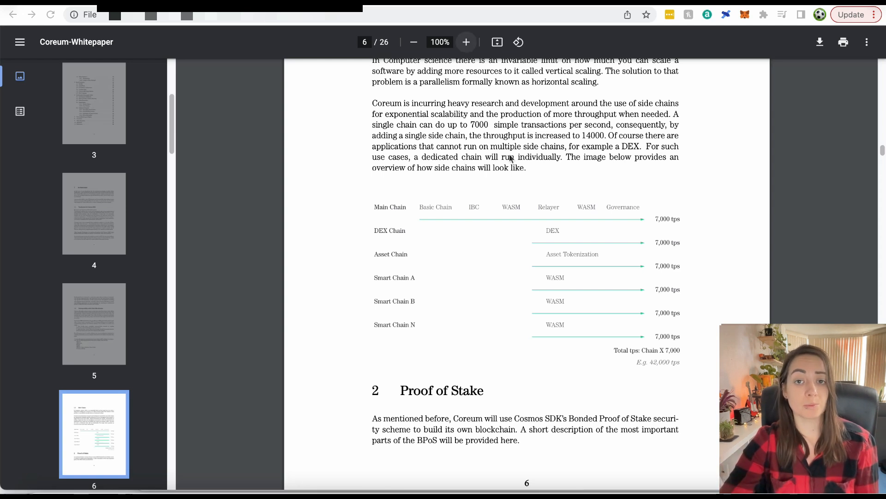
pyautogui.moveTo(660, 162)
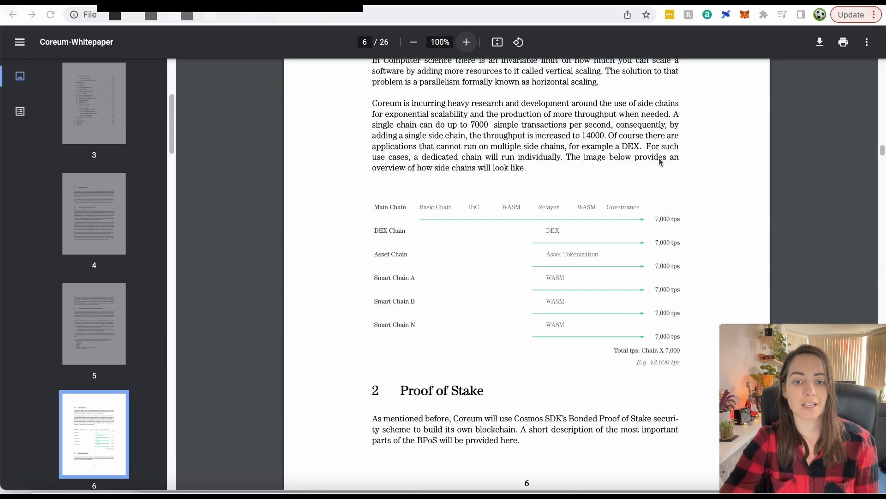
pyautogui.moveTo(505, 164)
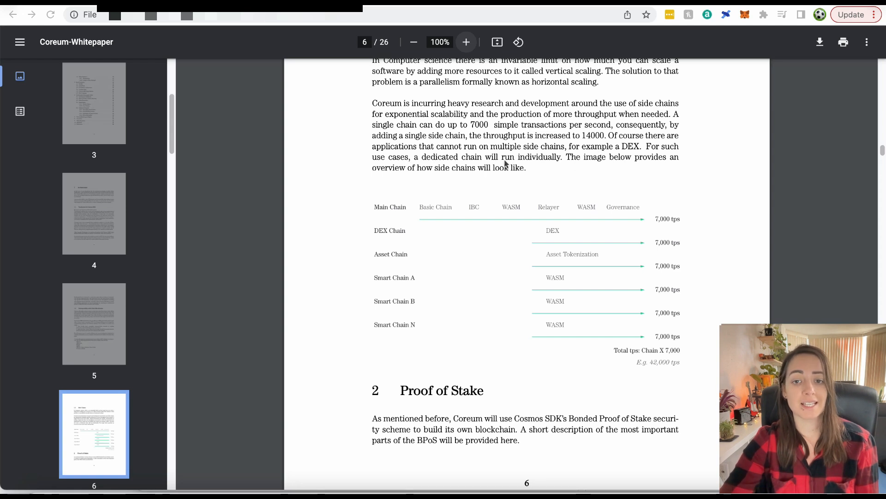
pyautogui.moveTo(558, 166)
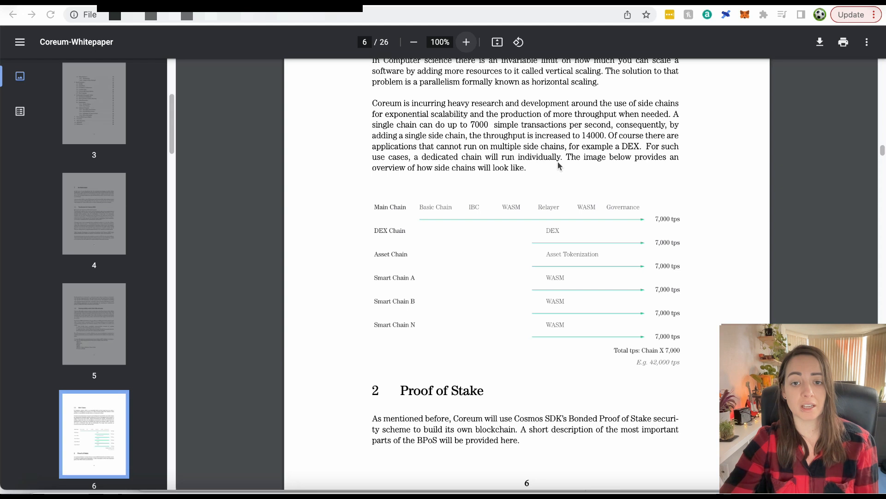
pyautogui.scroll(-3)
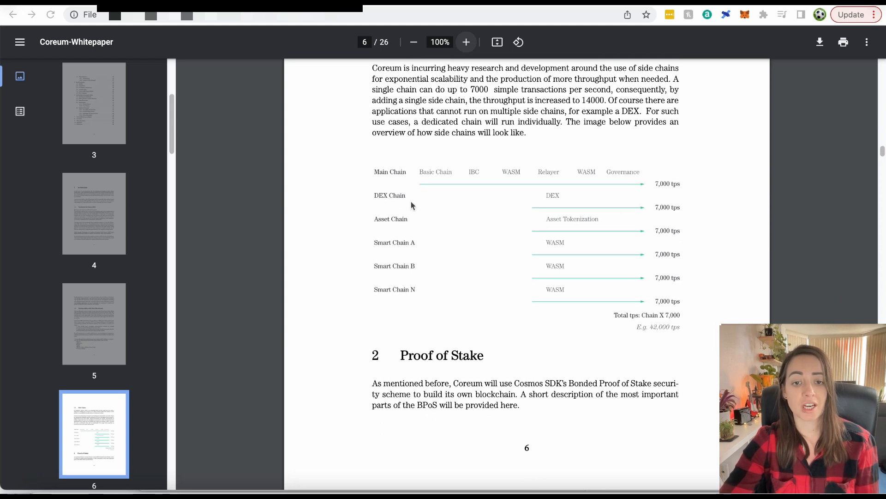
pyautogui.moveTo(446, 172)
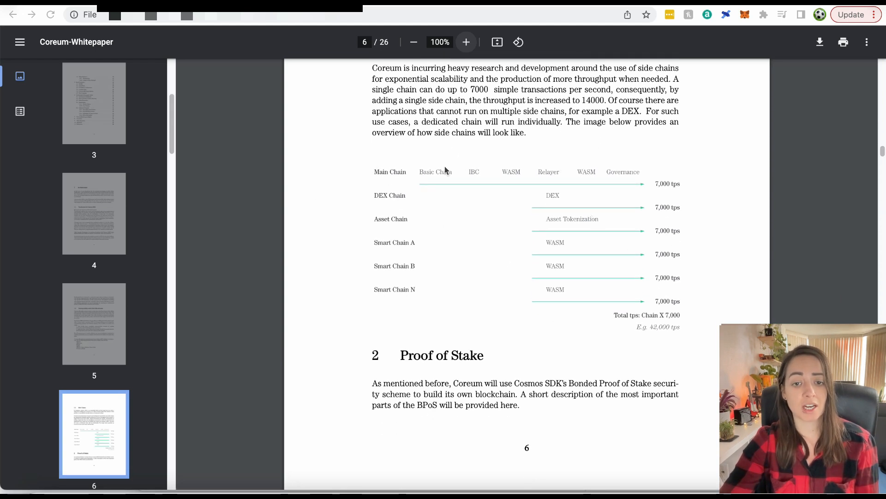
pyautogui.moveTo(567, 305)
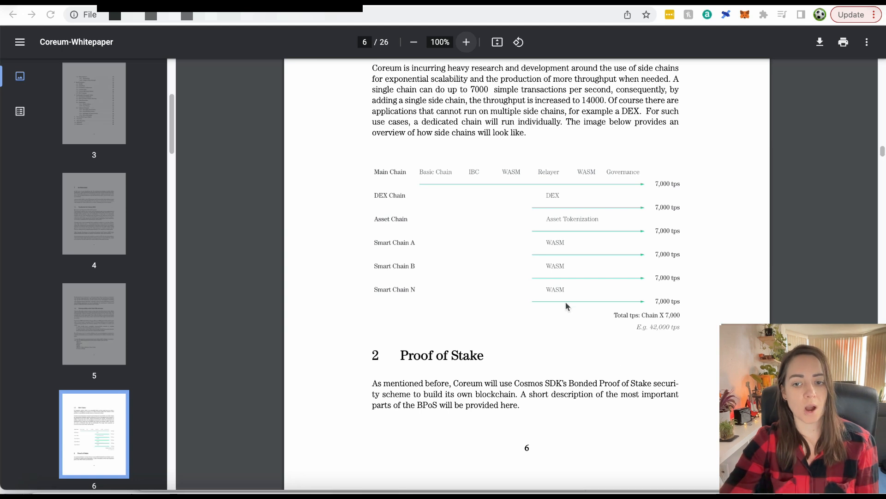
pyautogui.scroll(3)
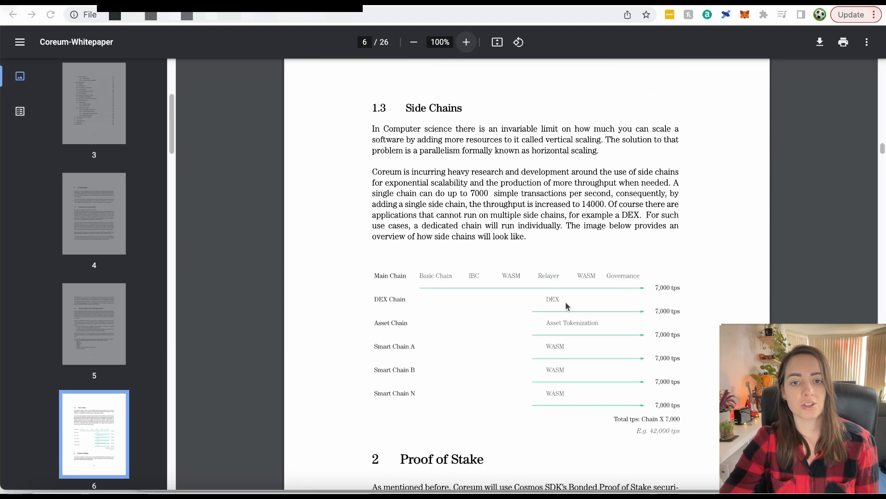
pyautogui.scroll(3)
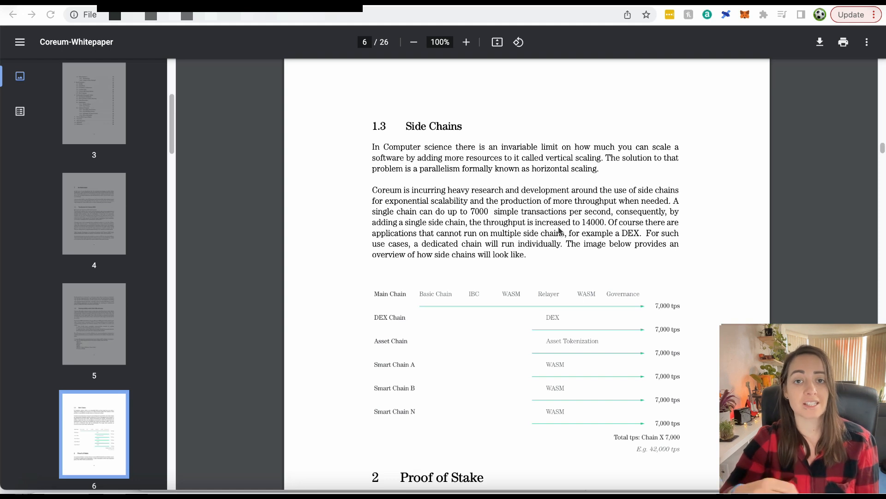
pyautogui.moveTo(513, 183)
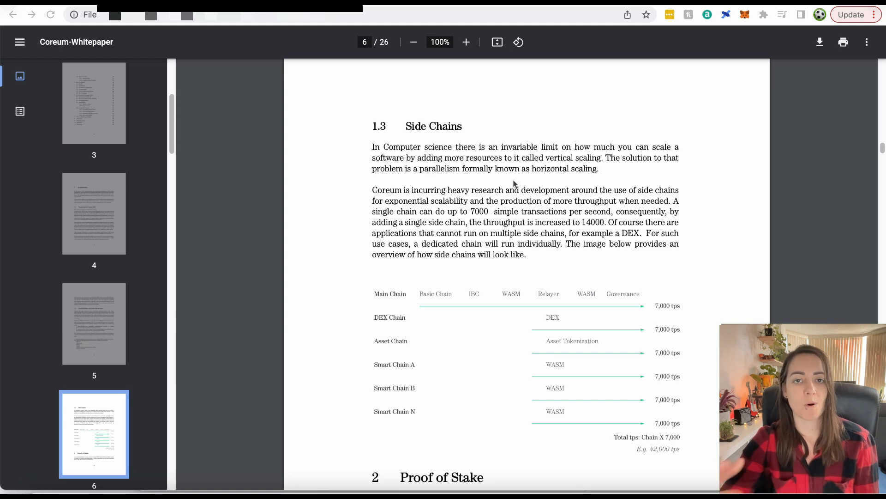
pyautogui.scroll(-3)
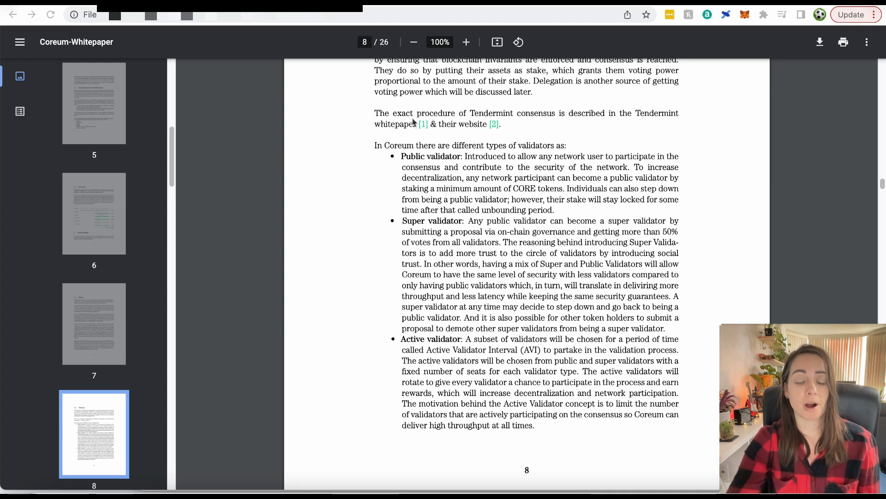
pyautogui.moveTo(411, 129)
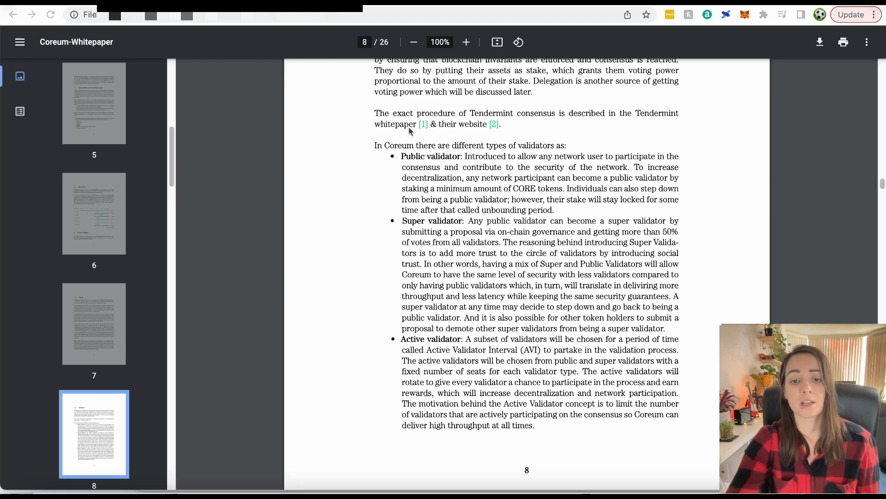
# - Read page 8's public, super and active validator descriptions to the page end
pyautogui.scroll(-3)
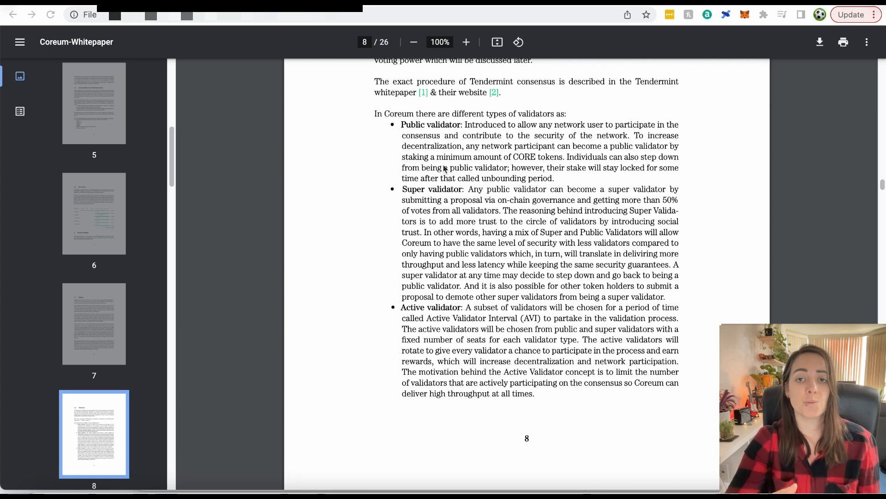
pyautogui.moveTo(499, 183)
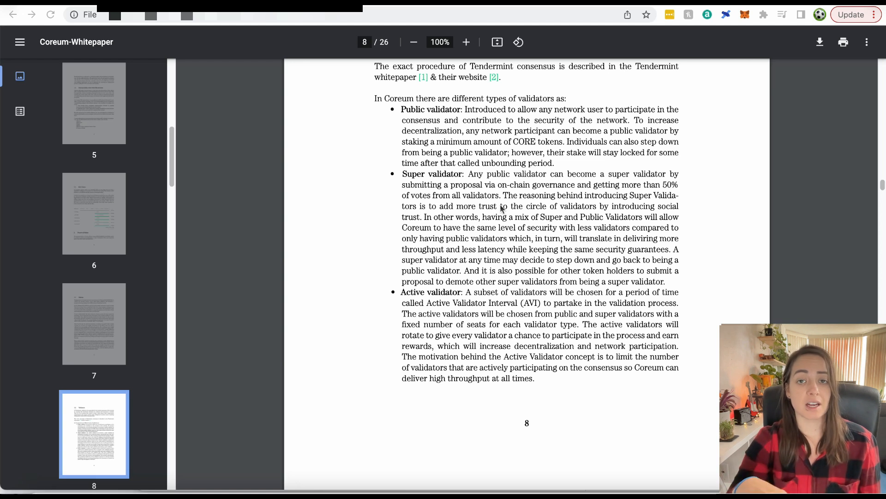
pyautogui.scroll(3)
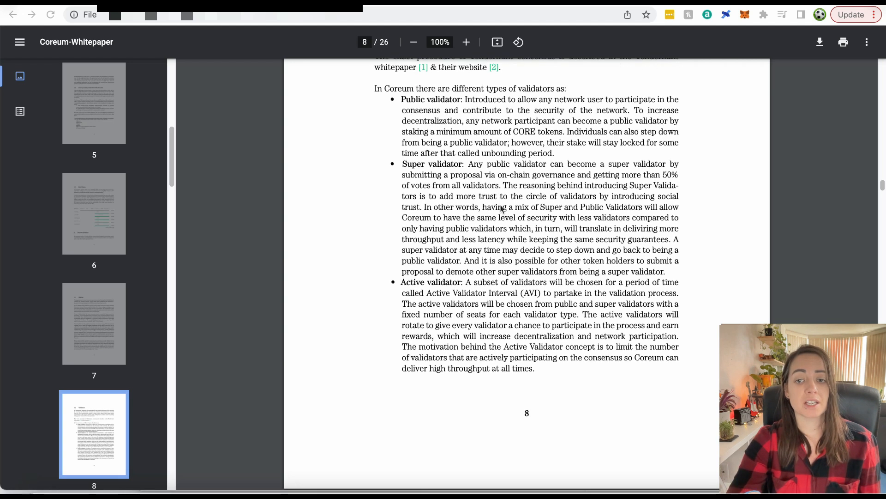
pyautogui.scroll(3)
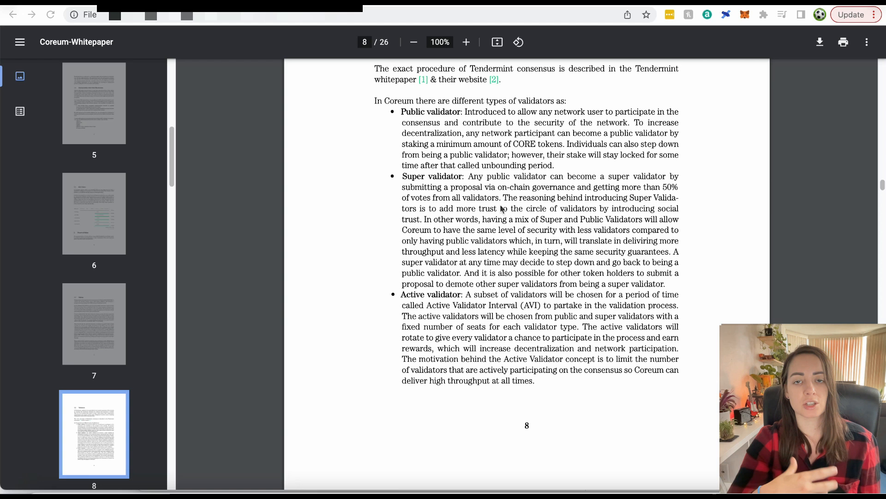
pyautogui.moveTo(403, 209)
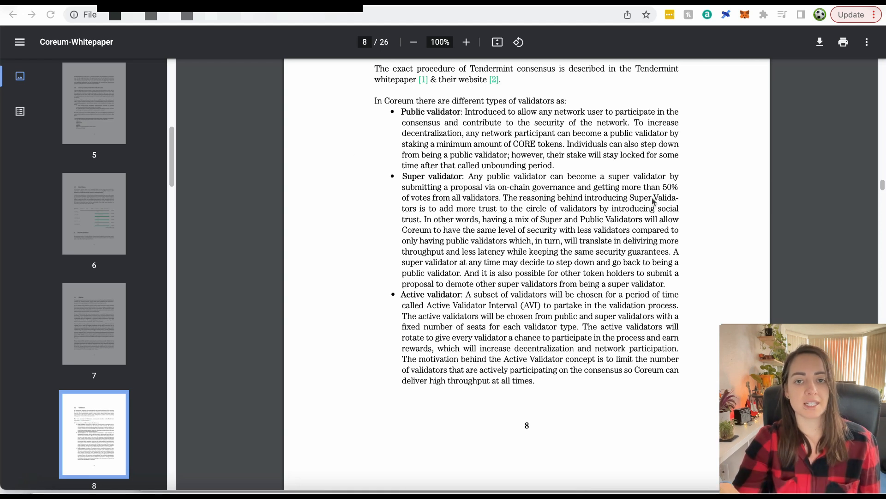
pyautogui.moveTo(385, 169)
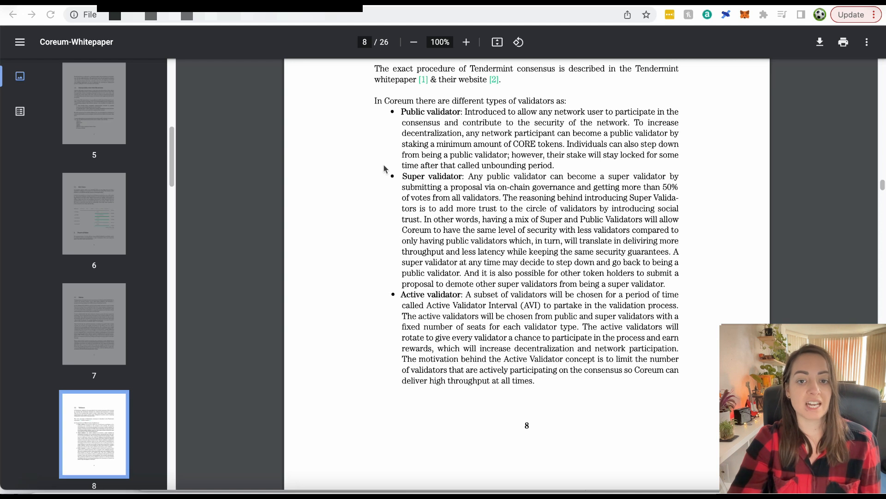
pyautogui.moveTo(536, 236)
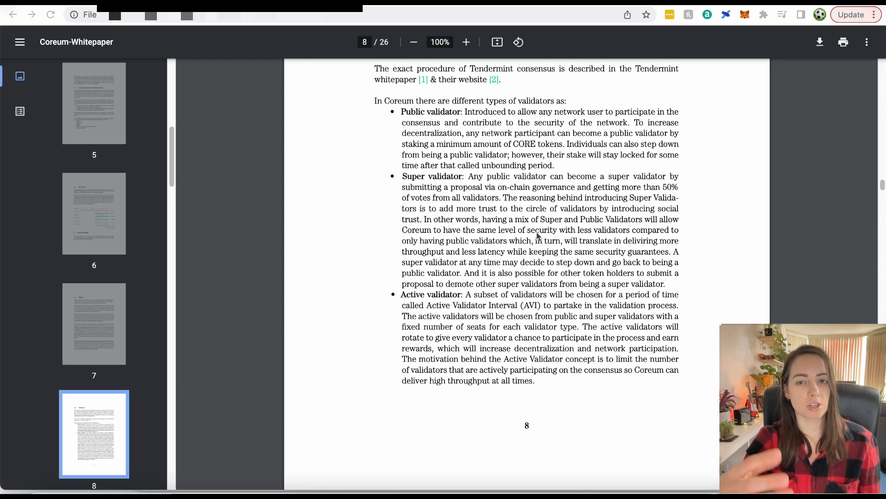
pyautogui.scroll(3)
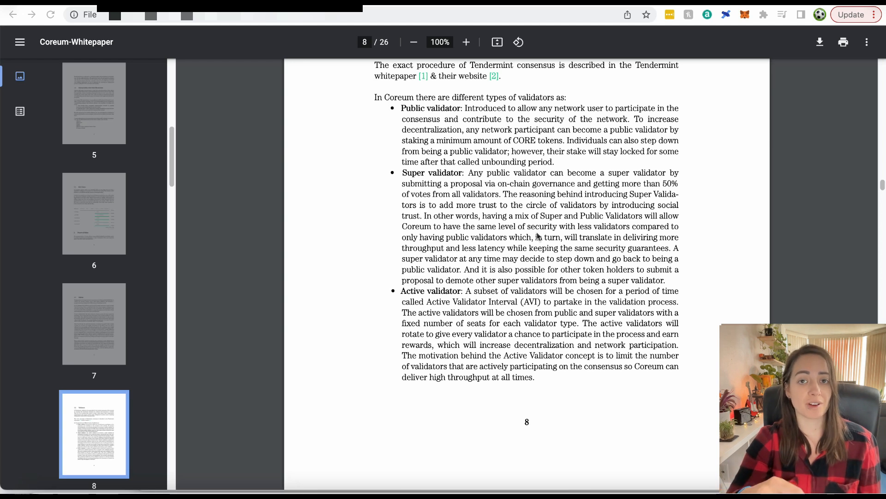
pyautogui.scroll(-3)
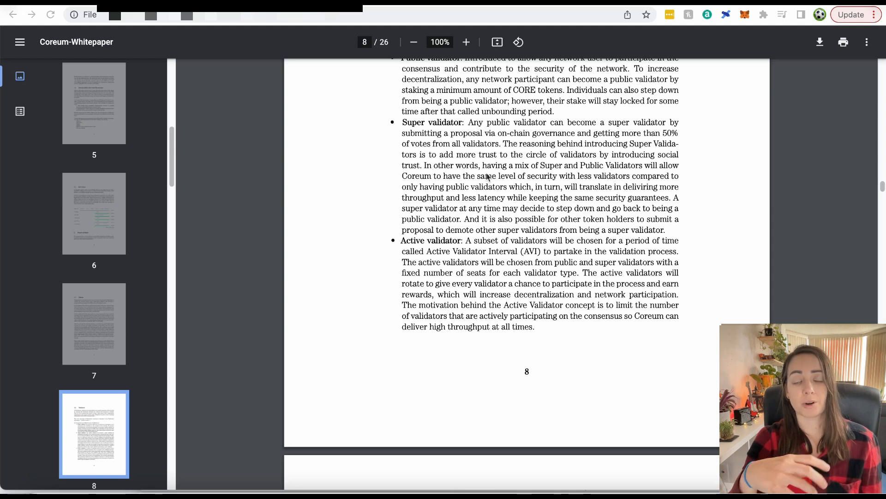
pyautogui.moveTo(511, 189)
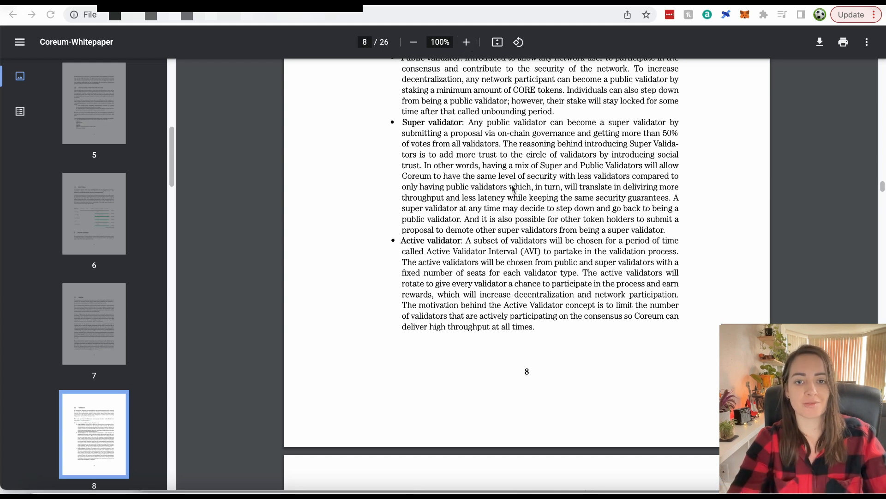
# - Scroll past the Delegating section on pages 9–10 to page 19's WASM and CosmWasm
pyautogui.scroll(3)
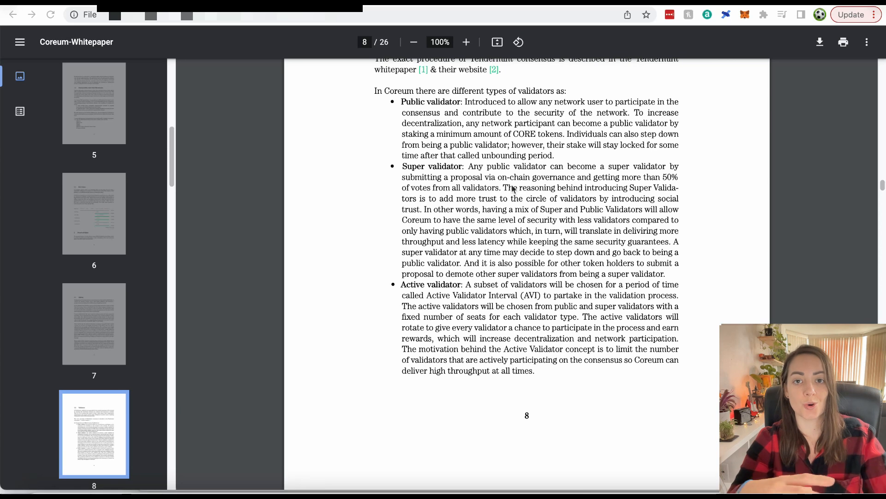
pyautogui.scroll(-3)
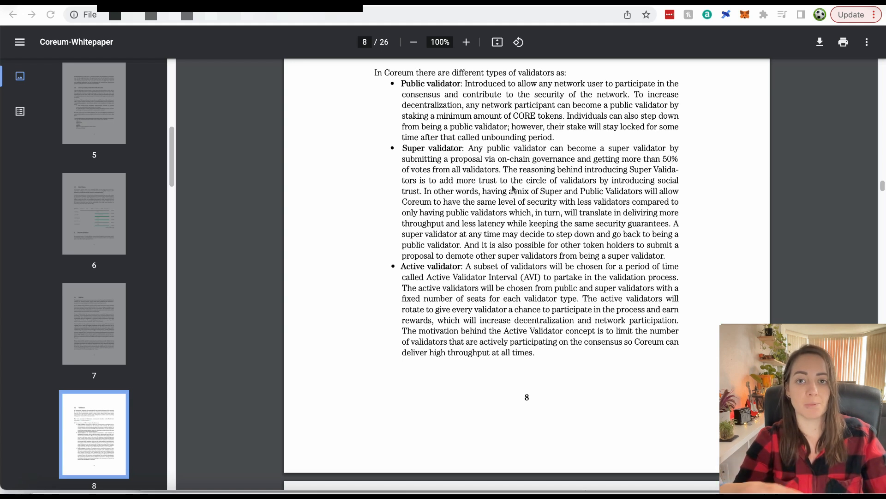
pyautogui.scroll(-3)
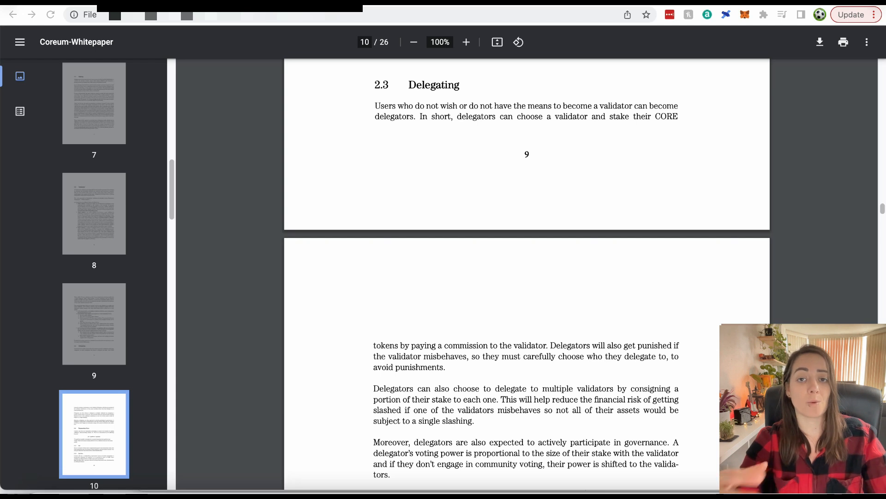
pyautogui.scroll(-3)
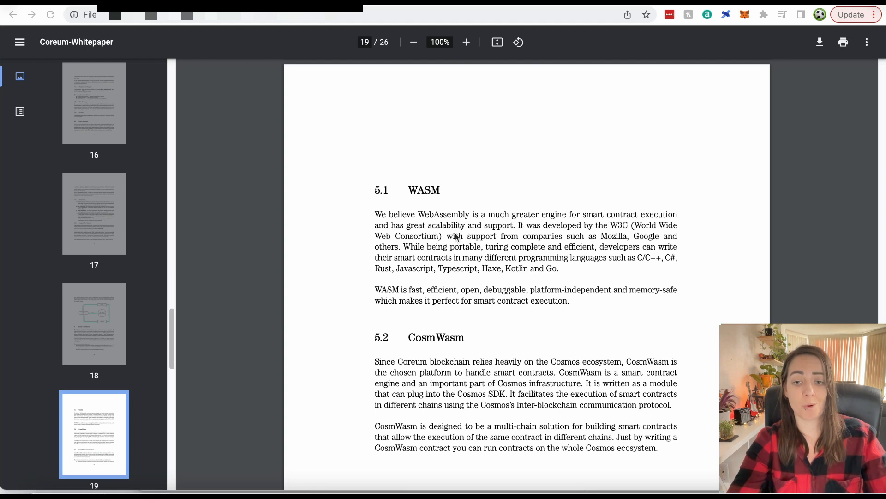
pyautogui.moveTo(511, 267)
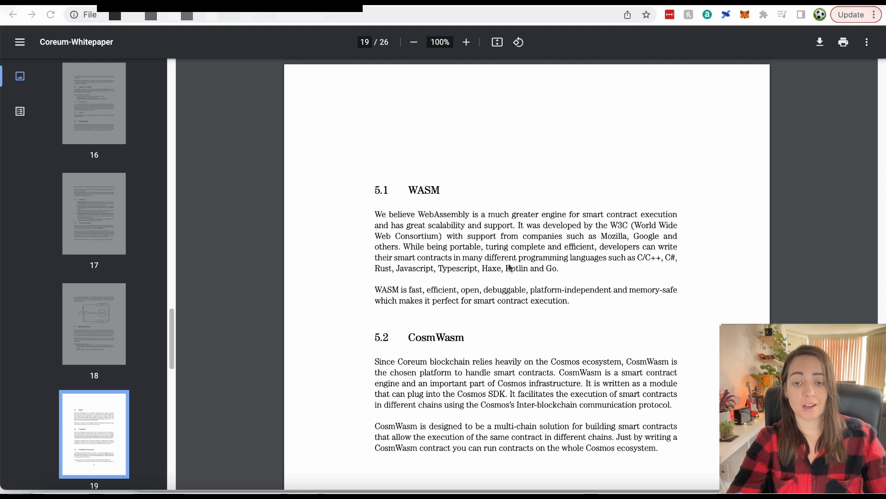
# - Scroll through pages 19–24 to the Decentralized Apps and section 8 Use Cases
pyautogui.scroll(-3)
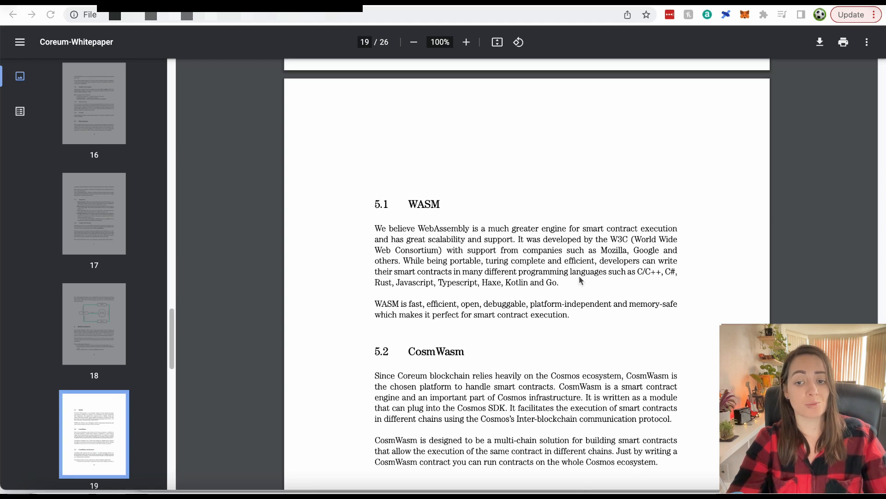
pyautogui.moveTo(547, 281)
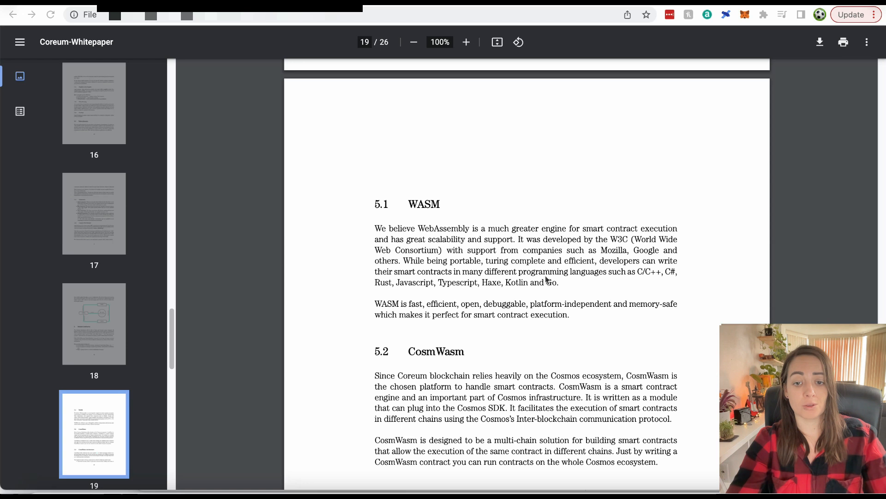
pyautogui.moveTo(599, 260)
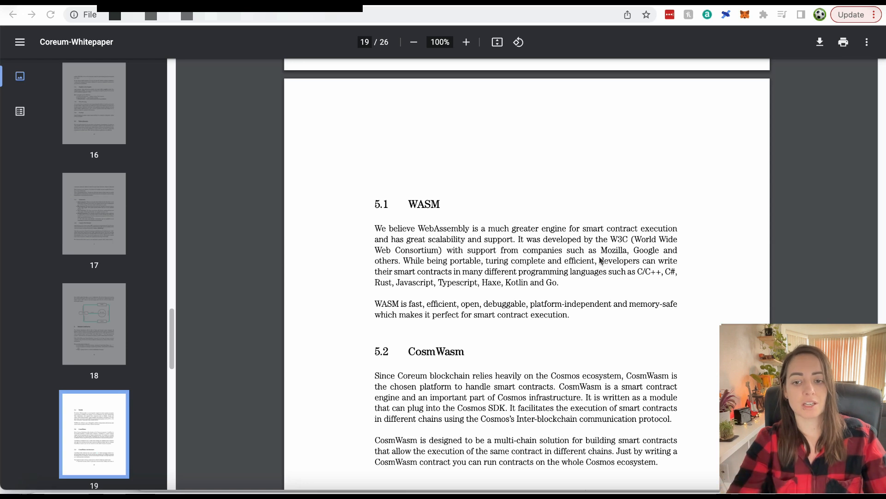
pyautogui.scroll(-3)
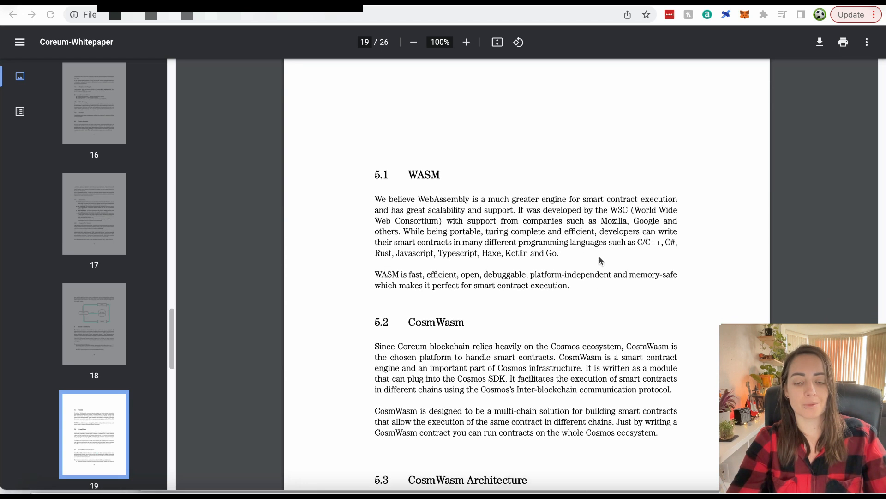
pyautogui.scroll(-3)
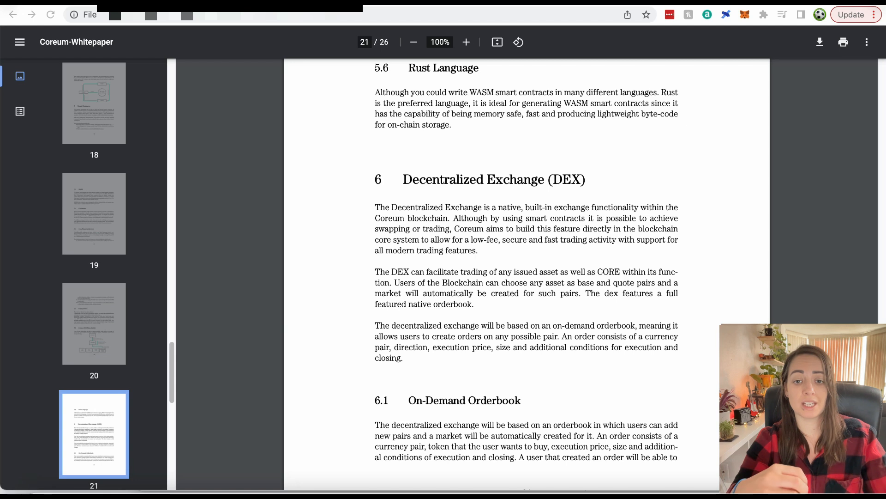
pyautogui.moveTo(397, 140)
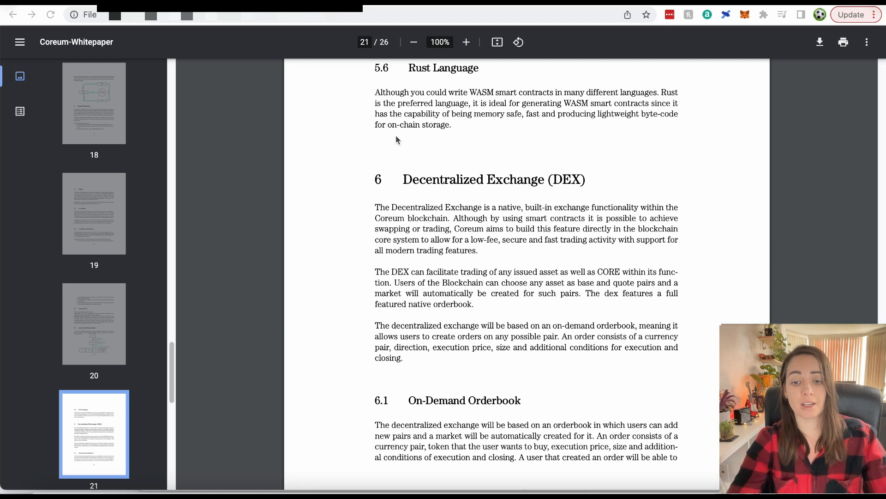
pyautogui.moveTo(575, 278)
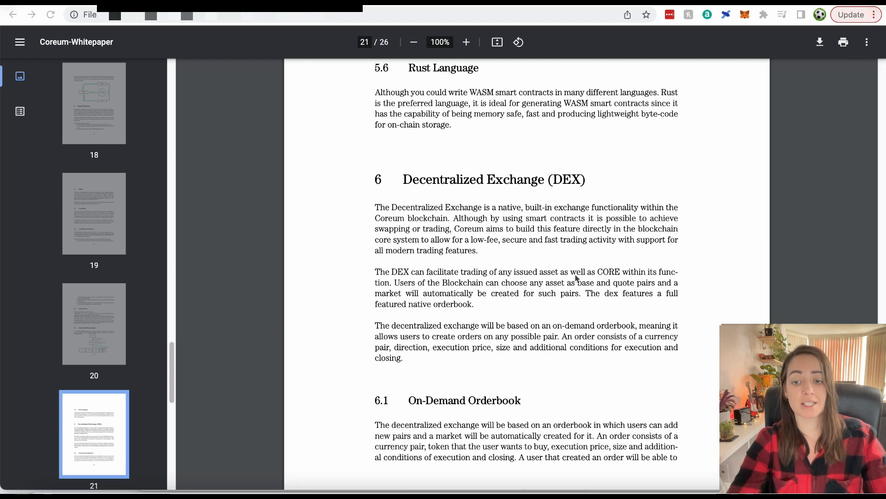
pyautogui.scroll(-3)
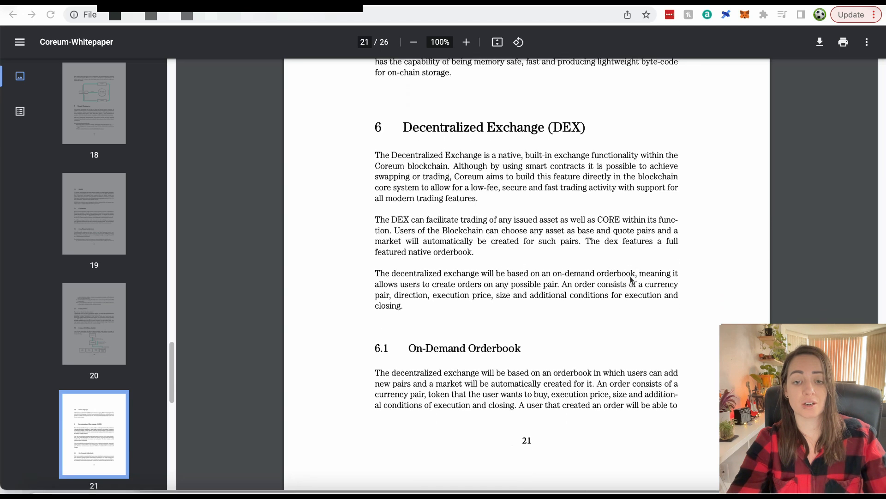
pyautogui.scroll(-3)
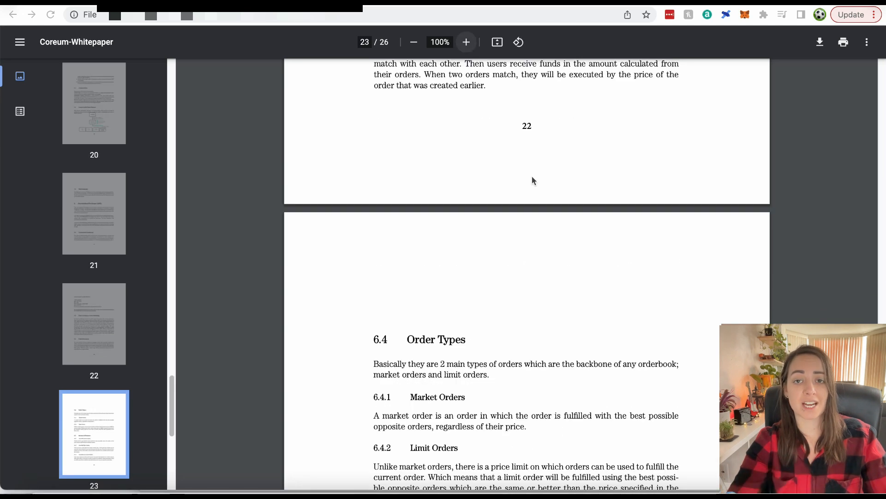
pyautogui.scroll(-3)
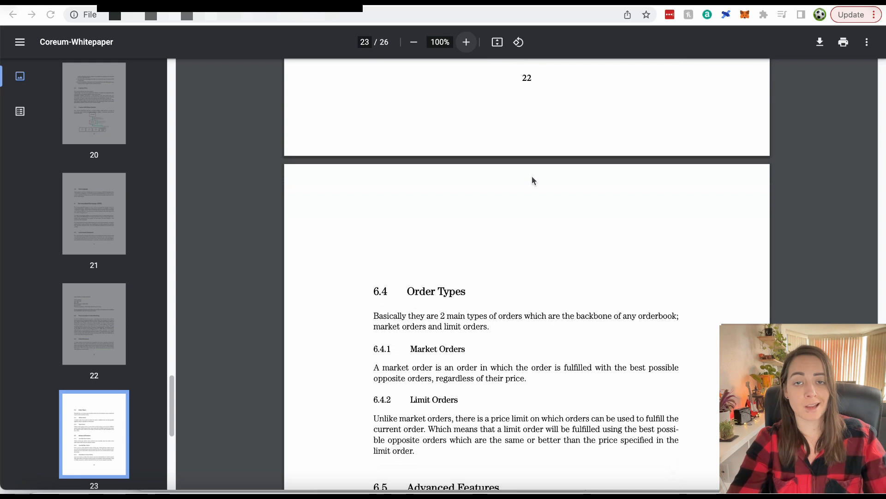
pyautogui.scroll(3)
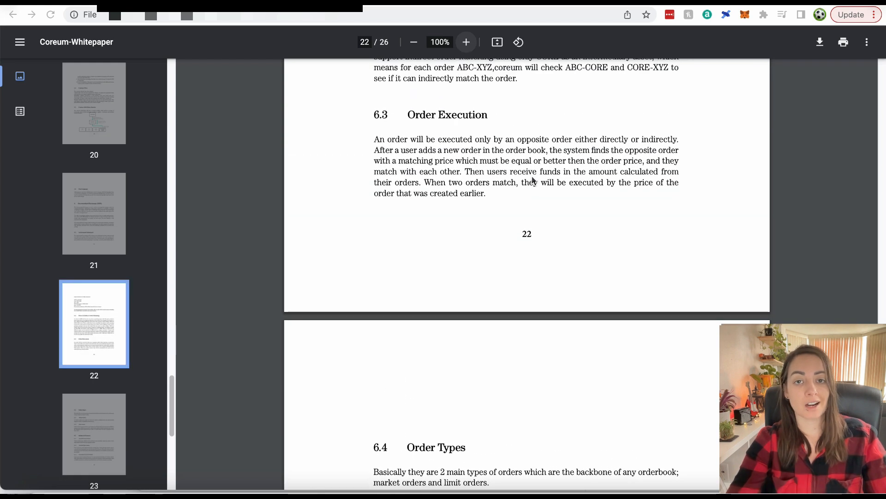
pyautogui.scroll(3)
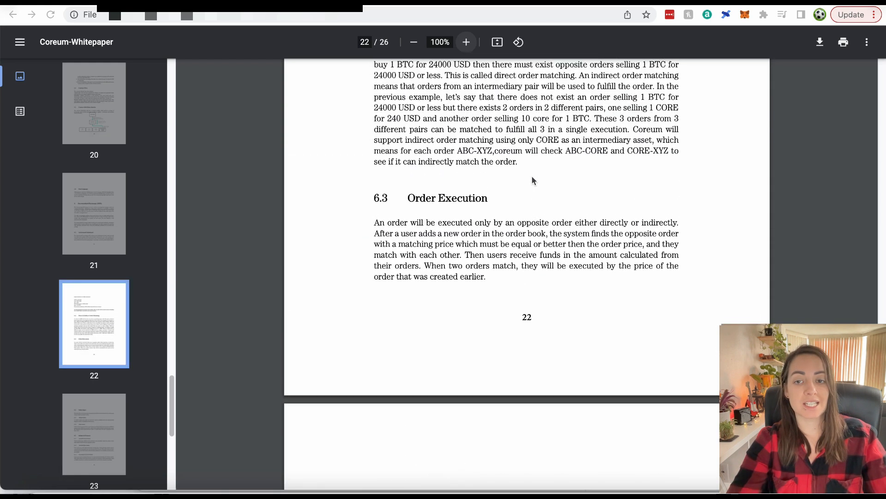
pyautogui.scroll(-3)
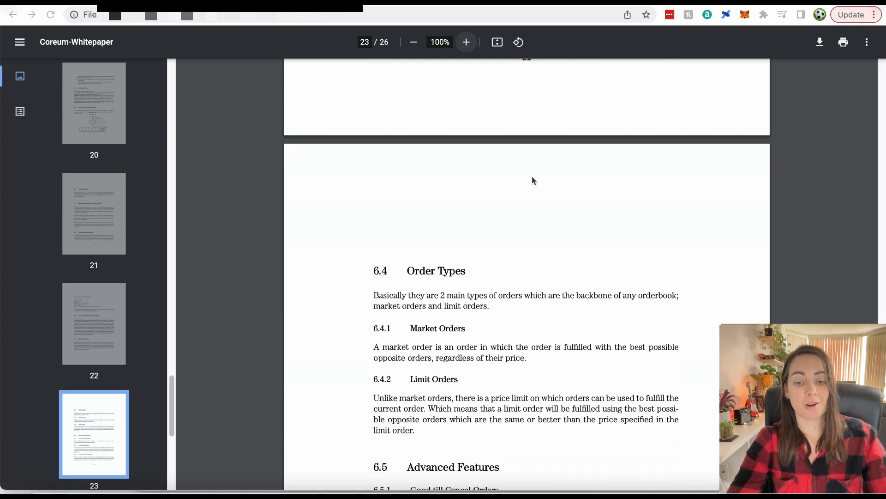
pyautogui.scroll(3)
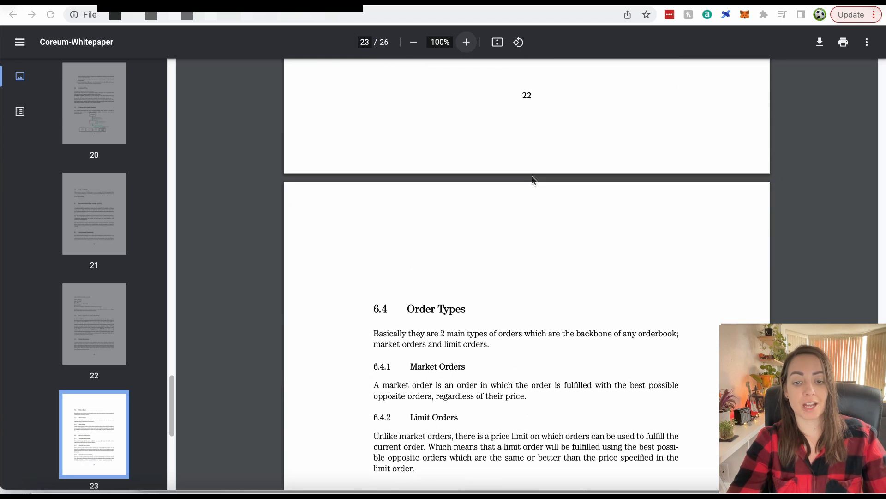
pyautogui.scroll(3)
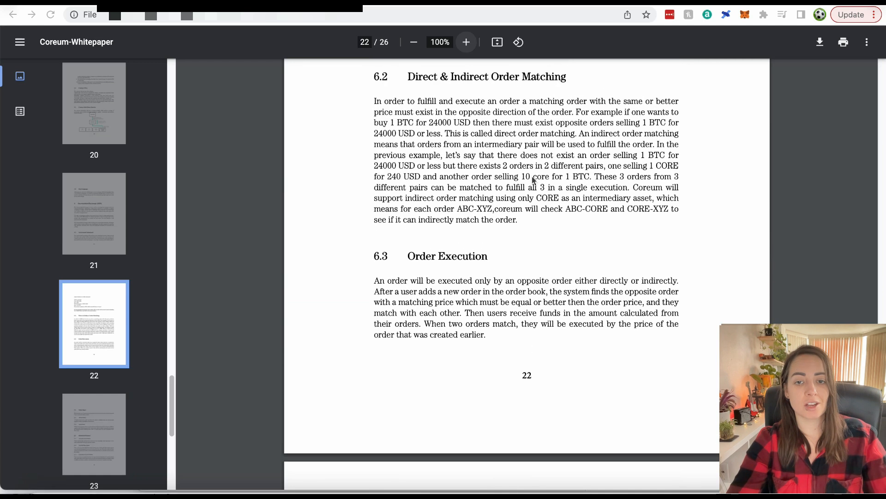
pyautogui.scroll(-3)
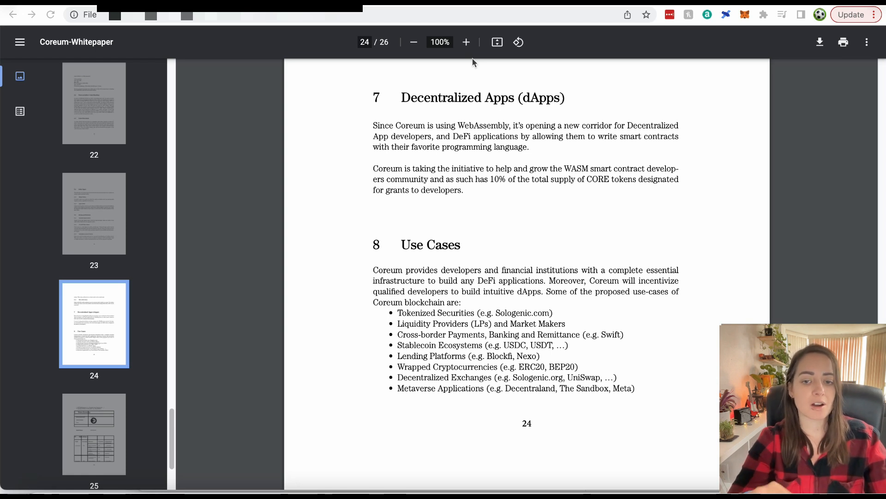
pyautogui.scroll(-3)
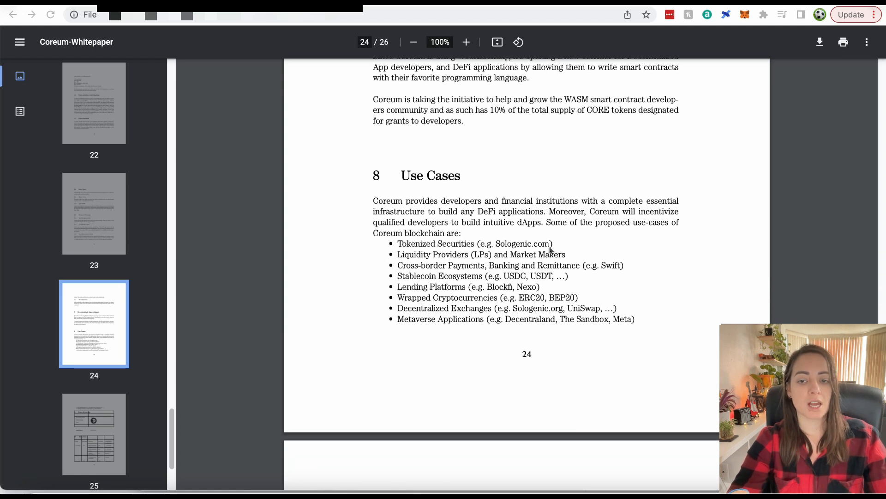
pyautogui.moveTo(534, 190)
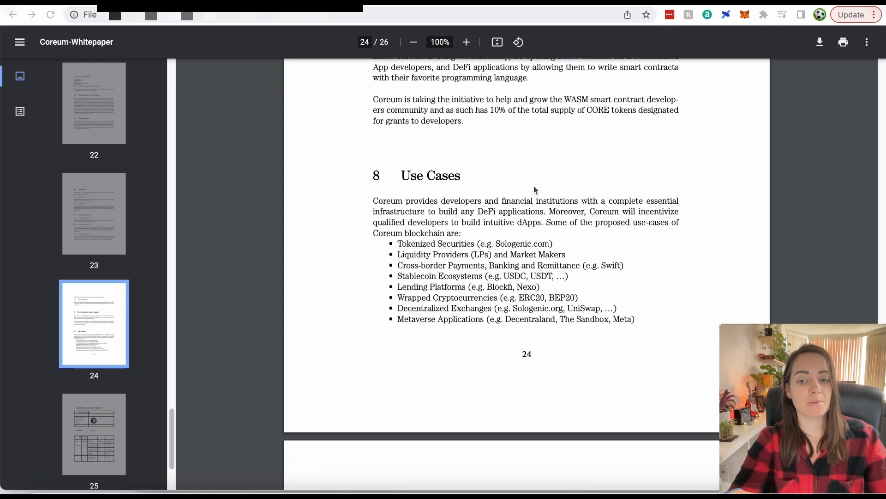
pyautogui.moveTo(554, 187)
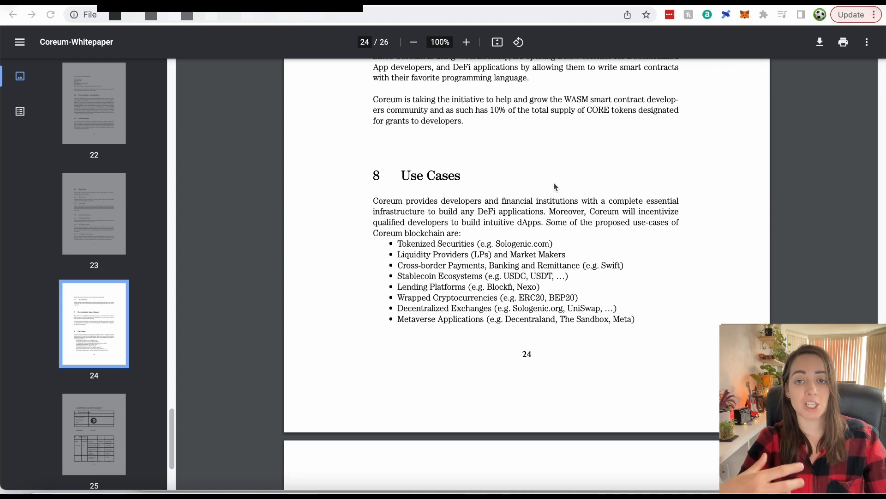
pyautogui.moveTo(670, 151)
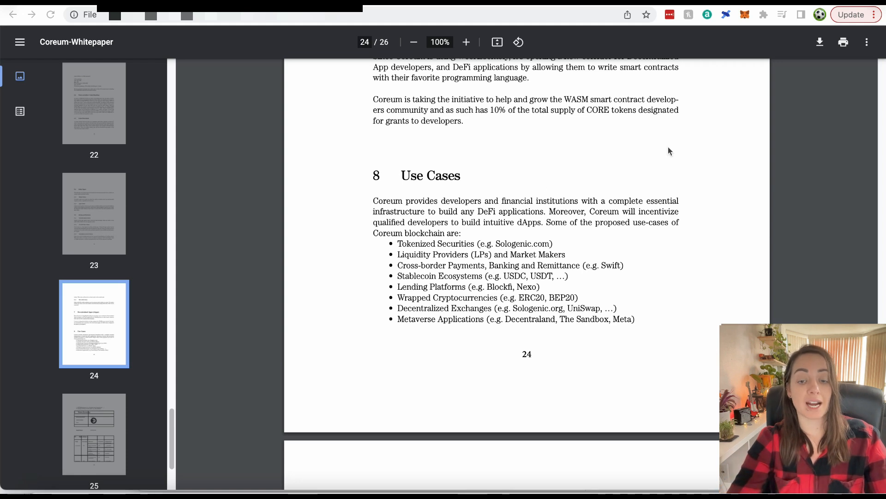
pyautogui.moveTo(521, 164)
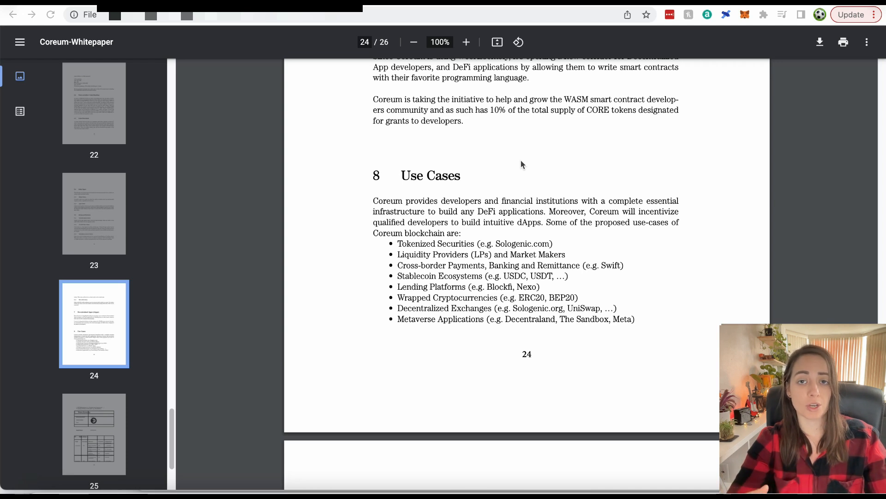
pyautogui.moveTo(553, 176)
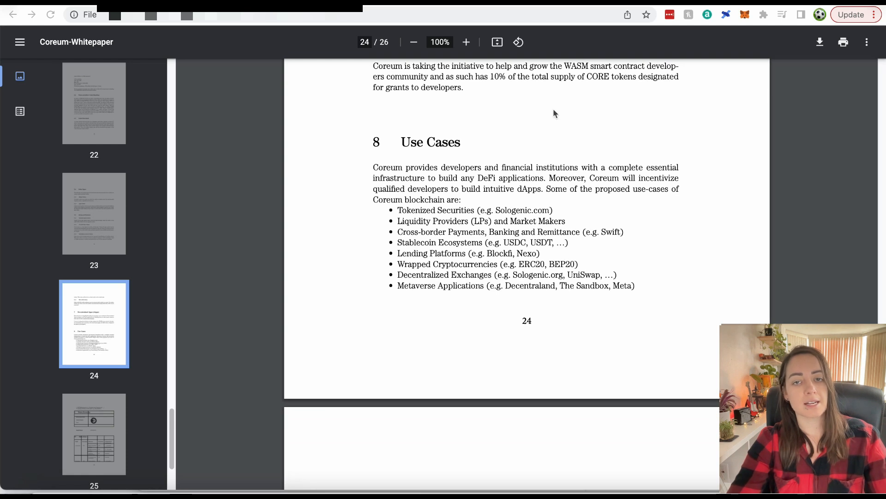
pyautogui.moveTo(457, 113)
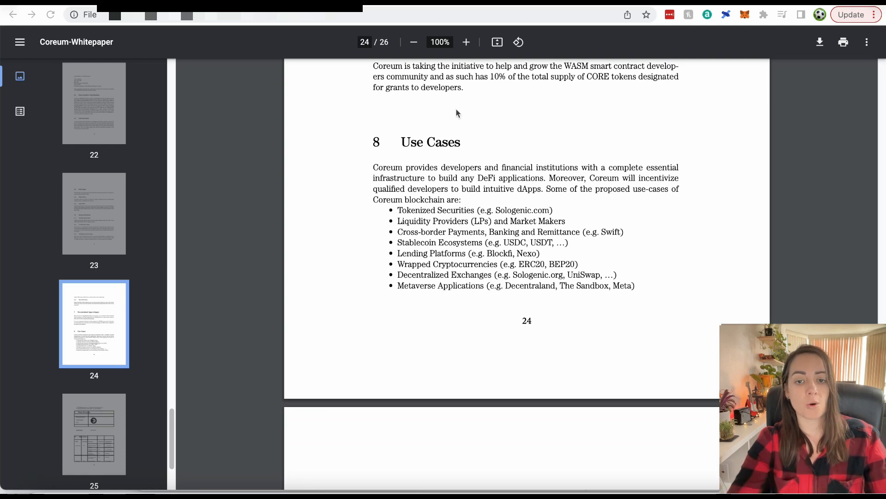
pyautogui.scroll(-3)
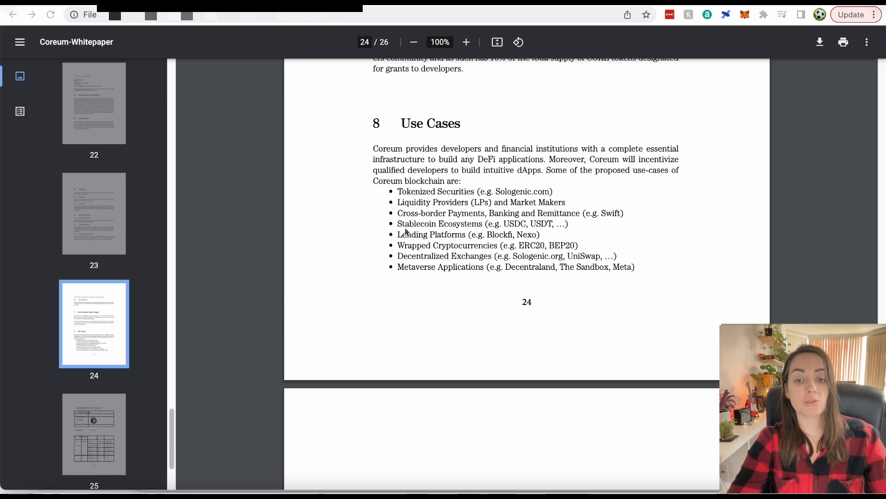
pyautogui.moveTo(477, 229)
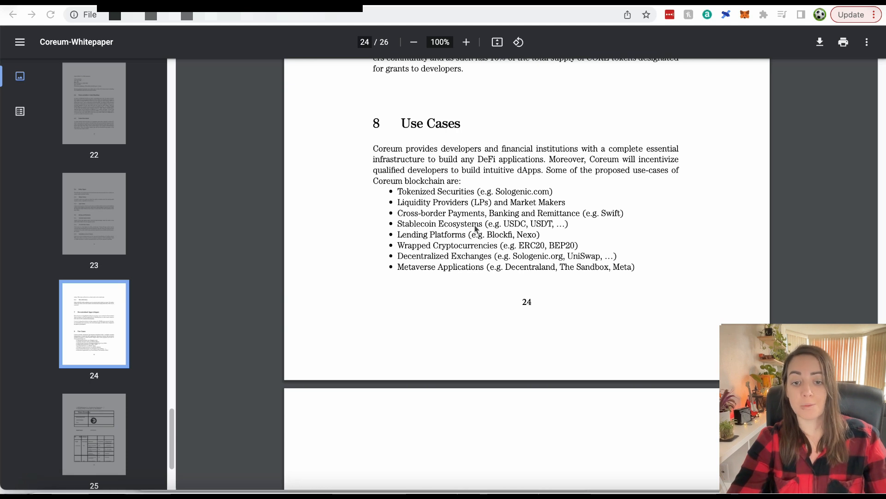
pyautogui.moveTo(453, 242)
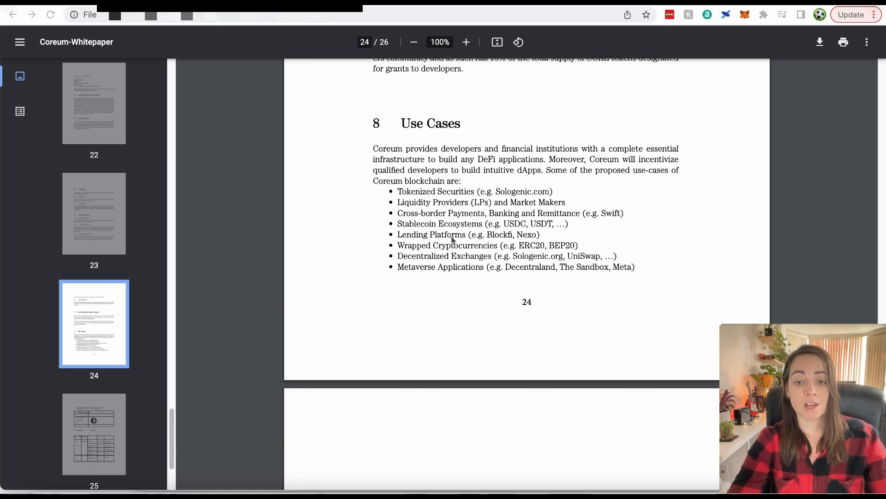
pyautogui.moveTo(466, 298)
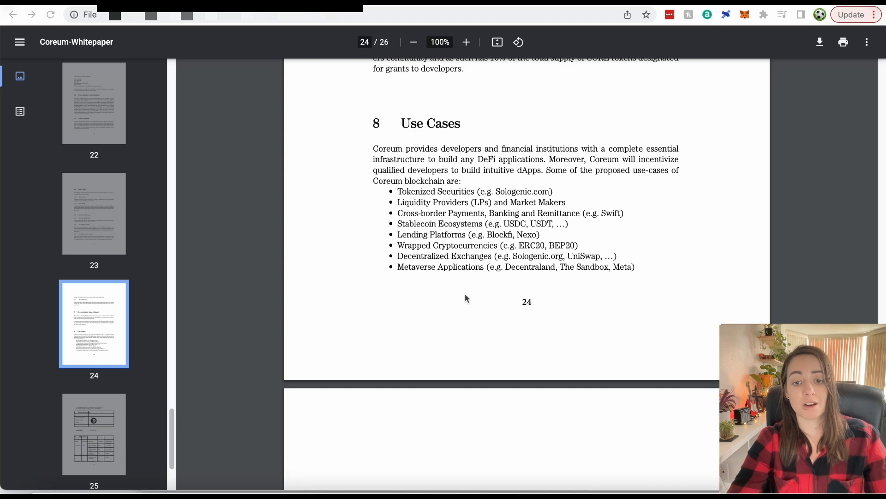
pyautogui.scroll(3)
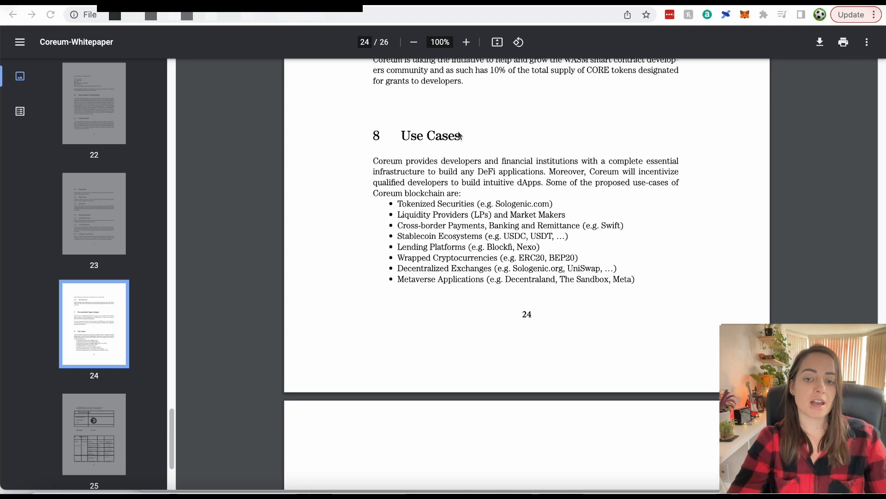
pyautogui.moveTo(532, 164)
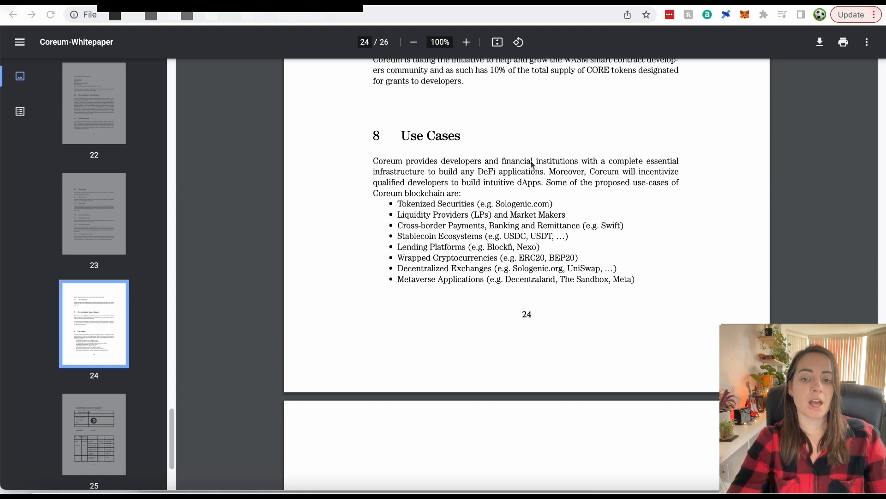
pyautogui.moveTo(475, 229)
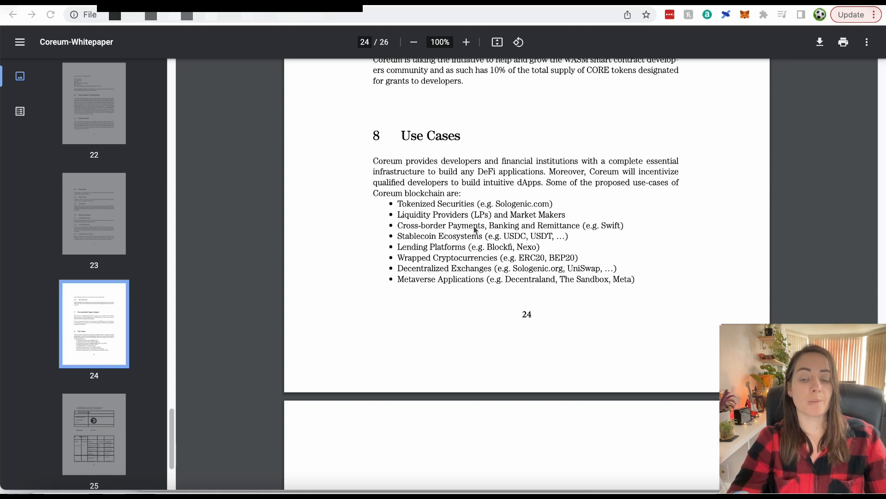
pyautogui.moveTo(572, 234)
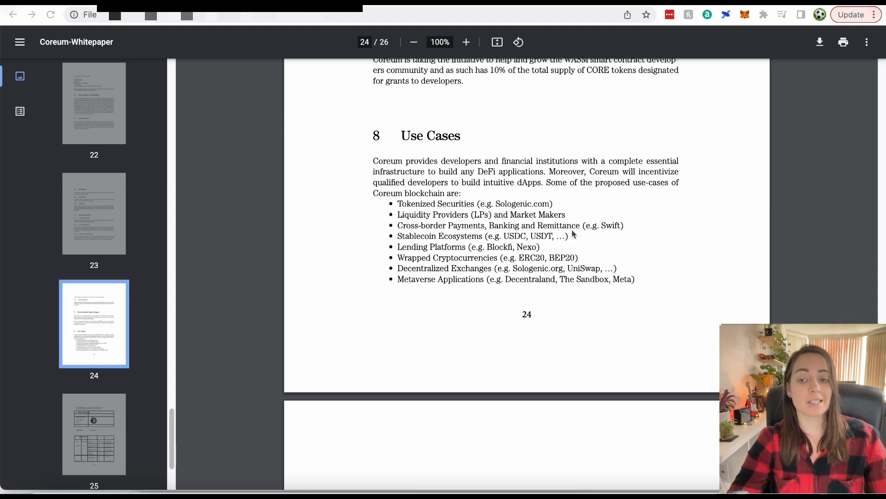
pyautogui.moveTo(588, 205)
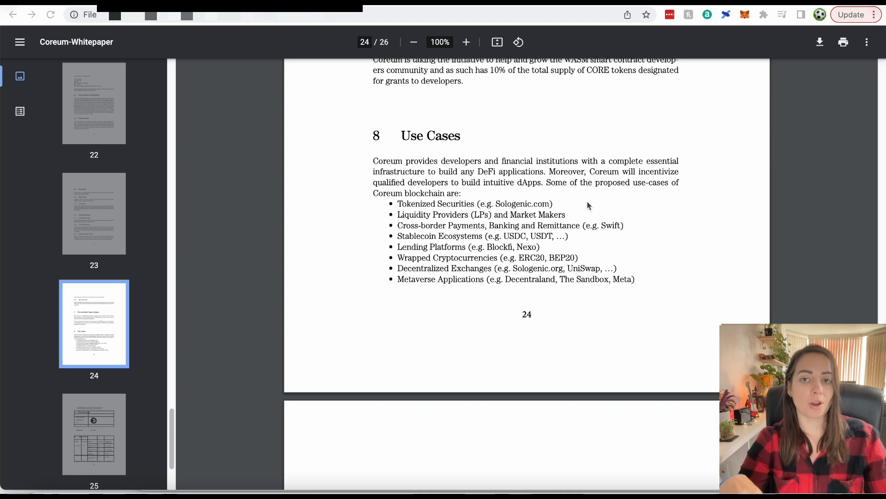
pyautogui.moveTo(467, 186)
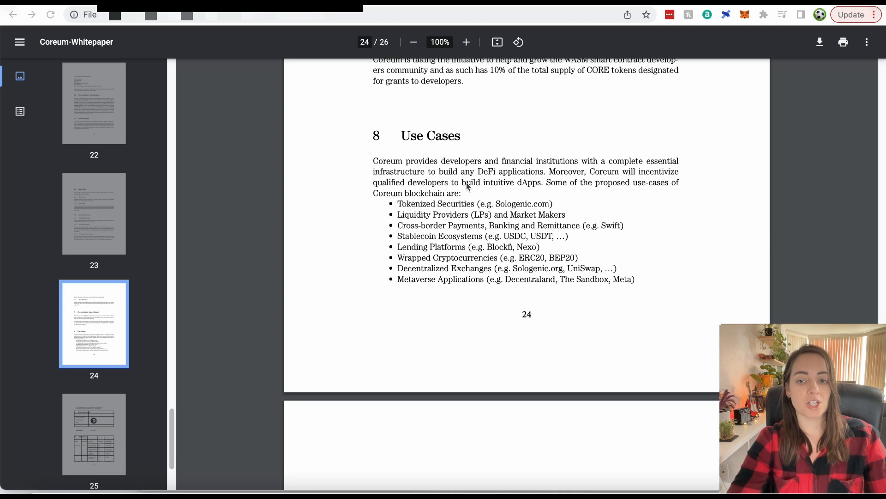
pyautogui.moveTo(629, 200)
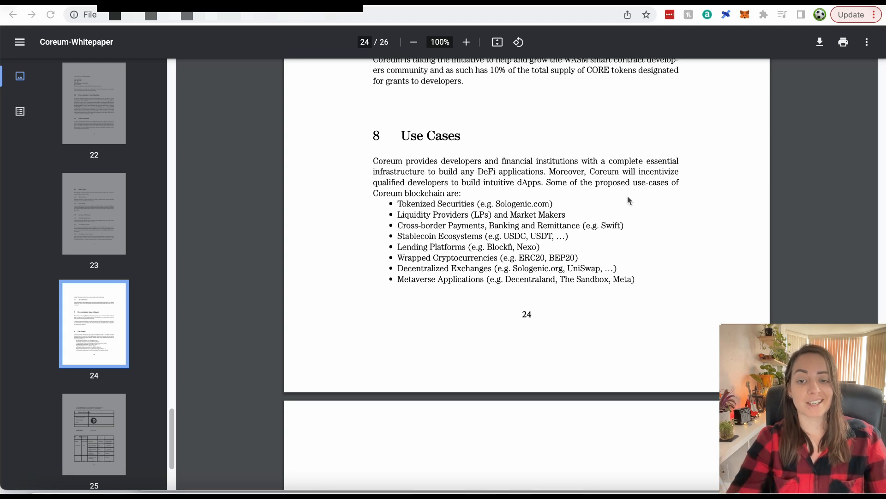
pyautogui.moveTo(575, 206)
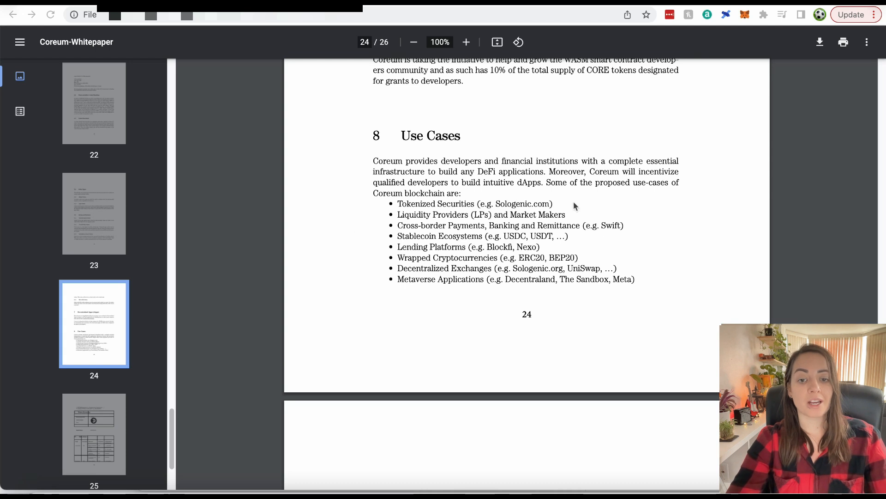
pyautogui.moveTo(426, 159)
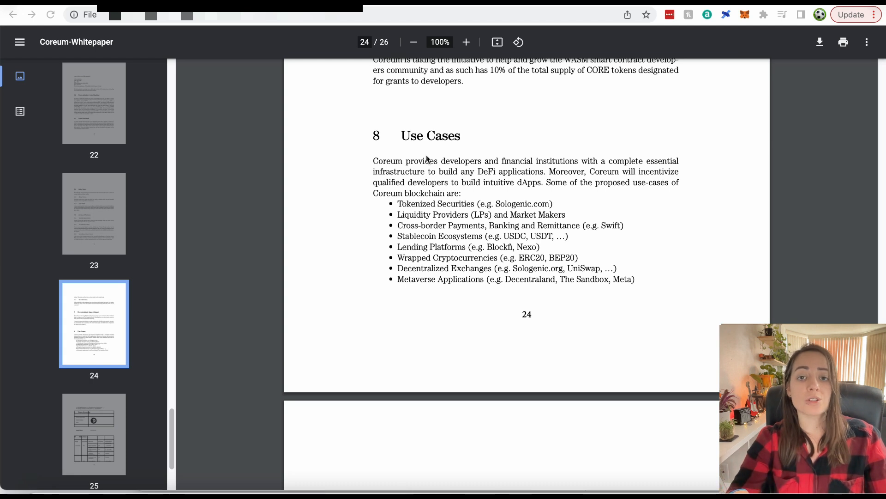
pyautogui.moveTo(609, 216)
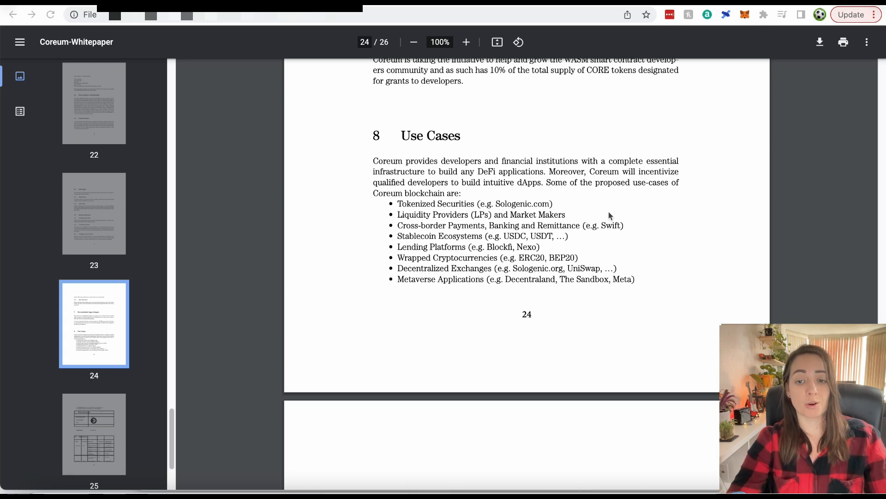
pyautogui.moveTo(491, 206)
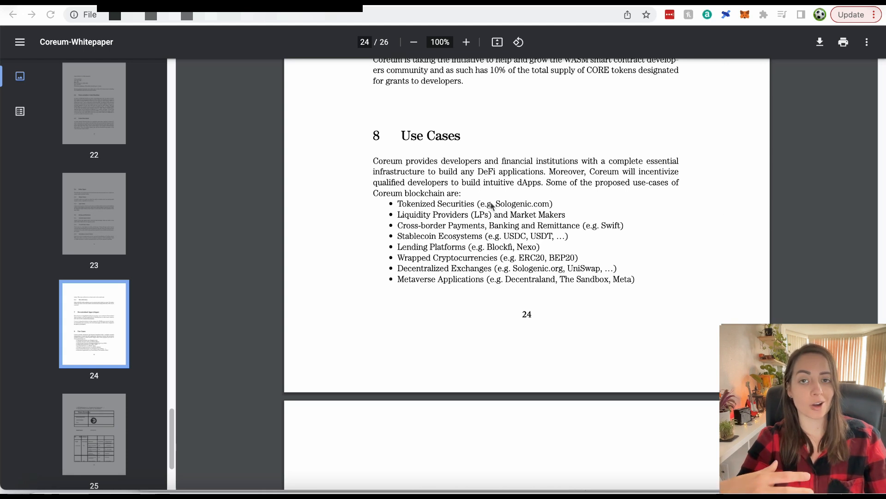
pyautogui.moveTo(678, 210)
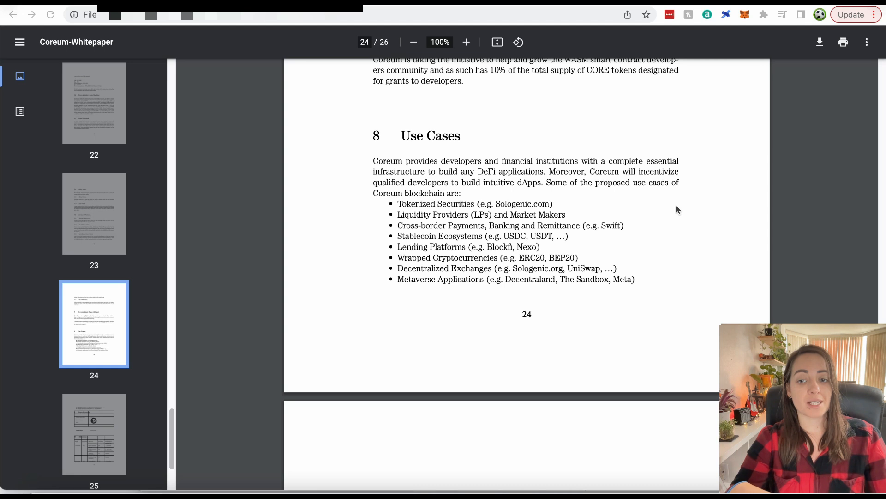
pyautogui.moveTo(670, 204)
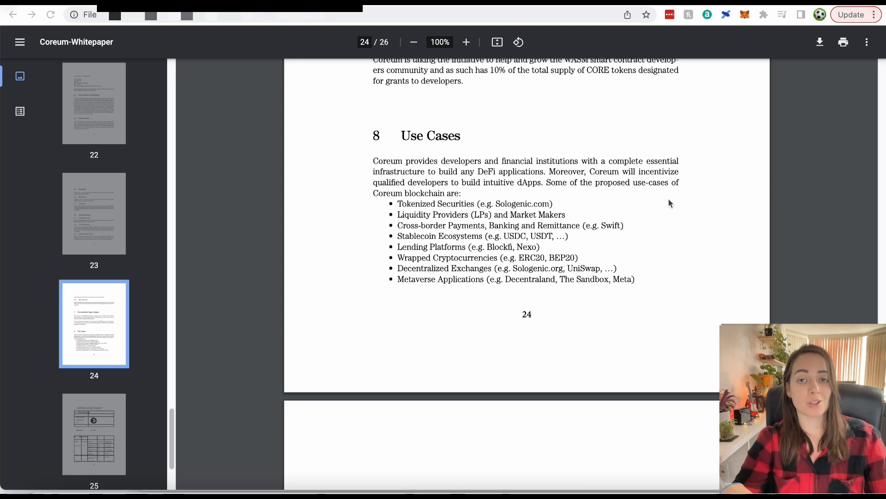
pyautogui.moveTo(214, 276)
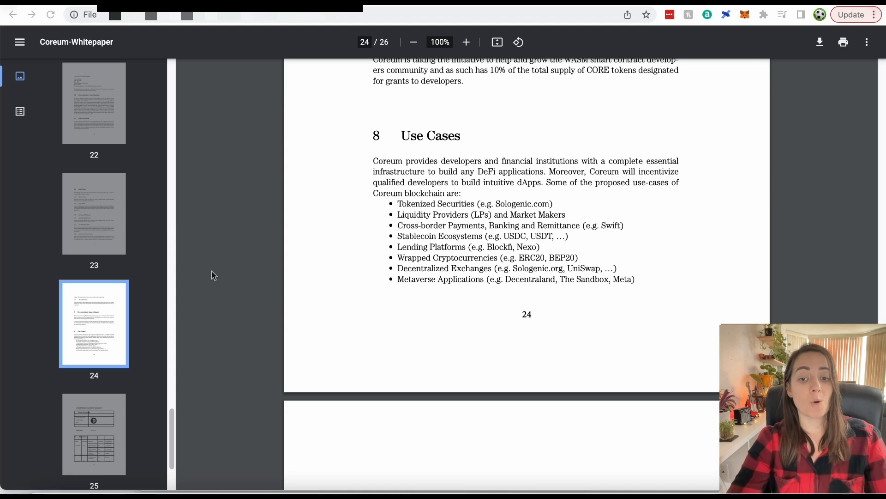
pyautogui.moveTo(670, 182)
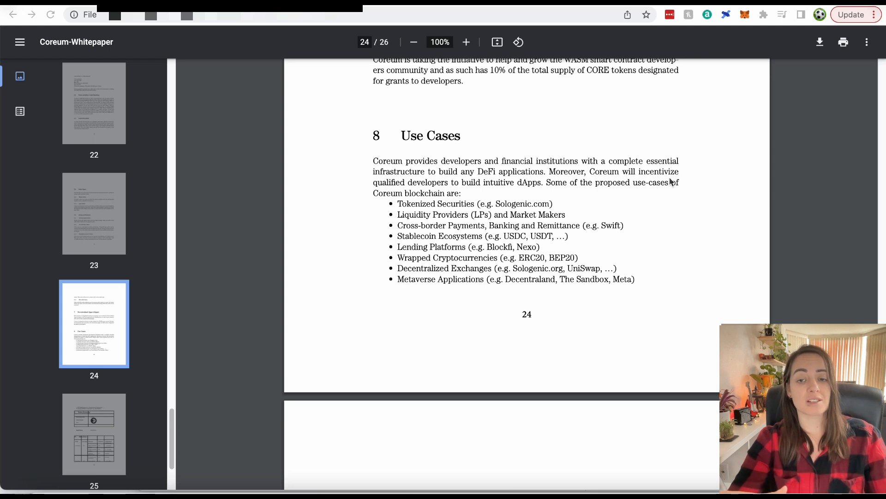
pyautogui.scroll(-3)
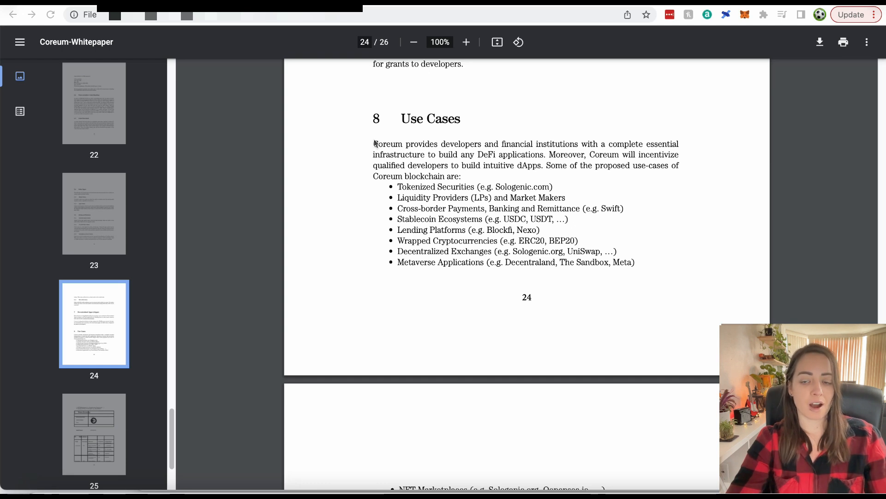
pyautogui.moveTo(327, 122)
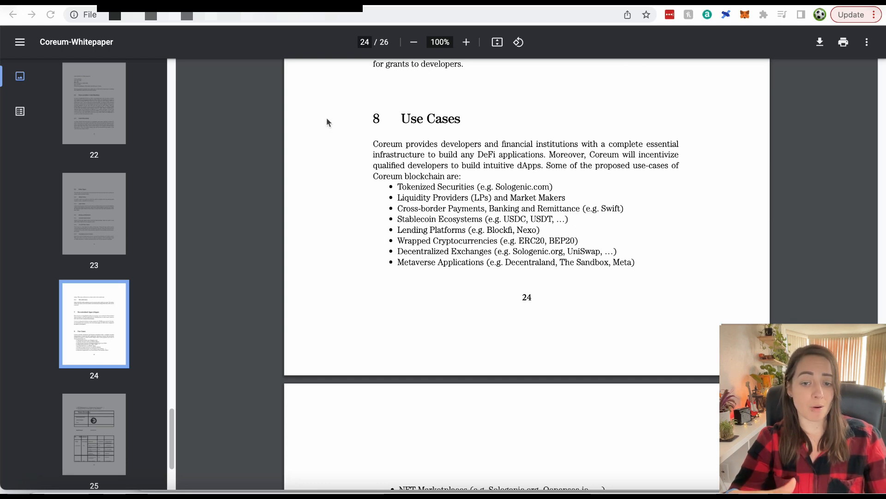
# - Scroll to page 25 showing the Token Economy table and start of Allocation
pyautogui.scroll(-3)
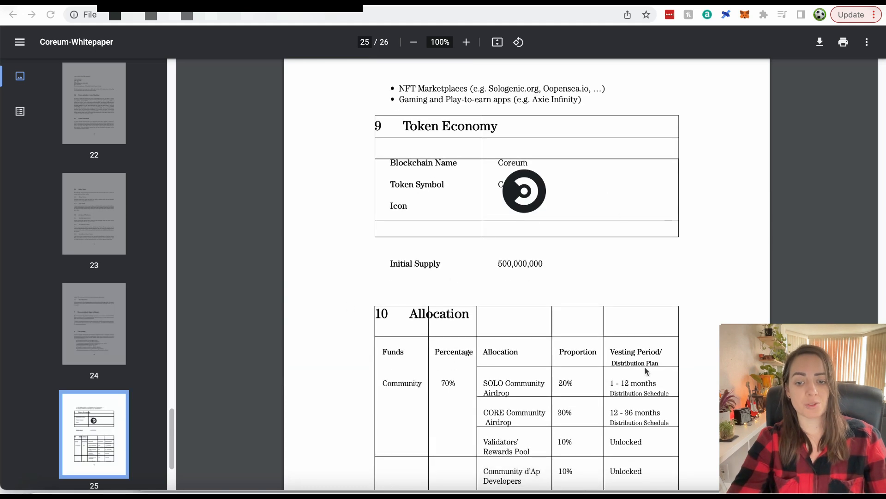
pyautogui.scroll(3)
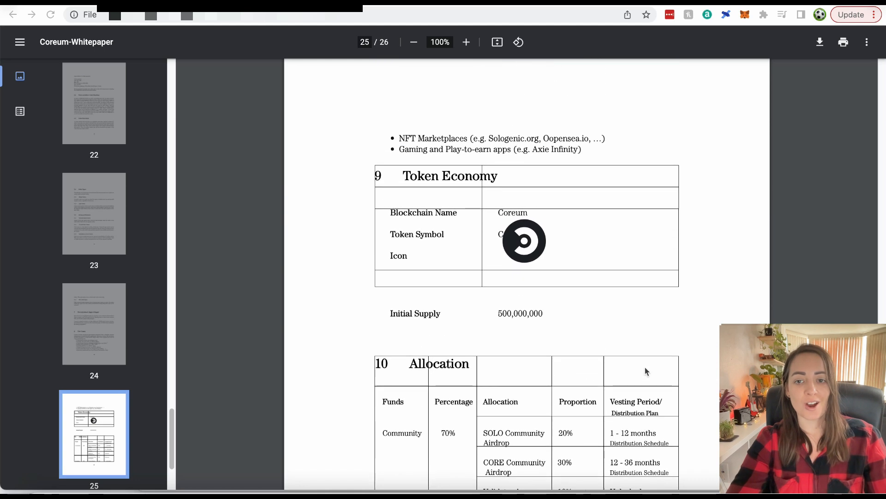
pyautogui.moveTo(509, 250)
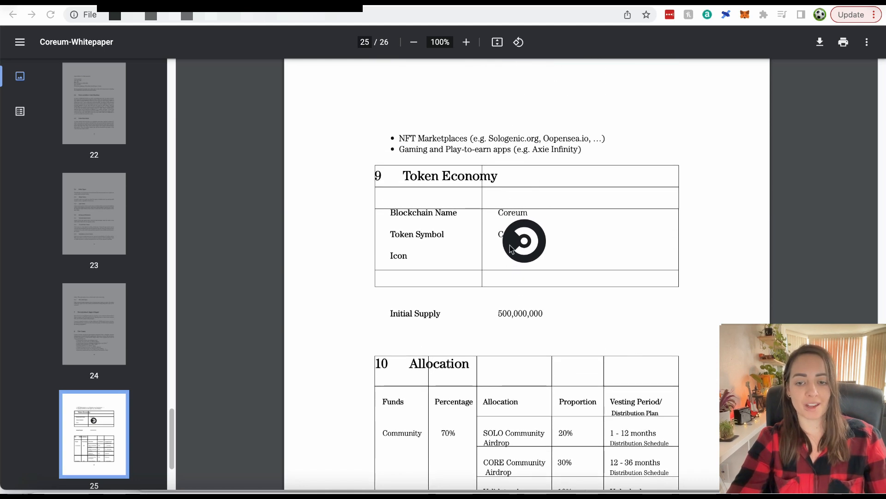
pyautogui.moveTo(500, 238)
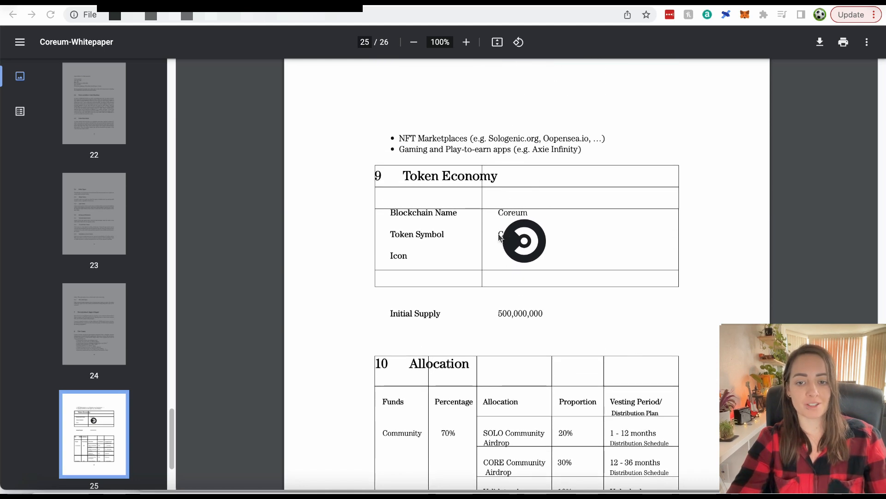
pyautogui.moveTo(545, 298)
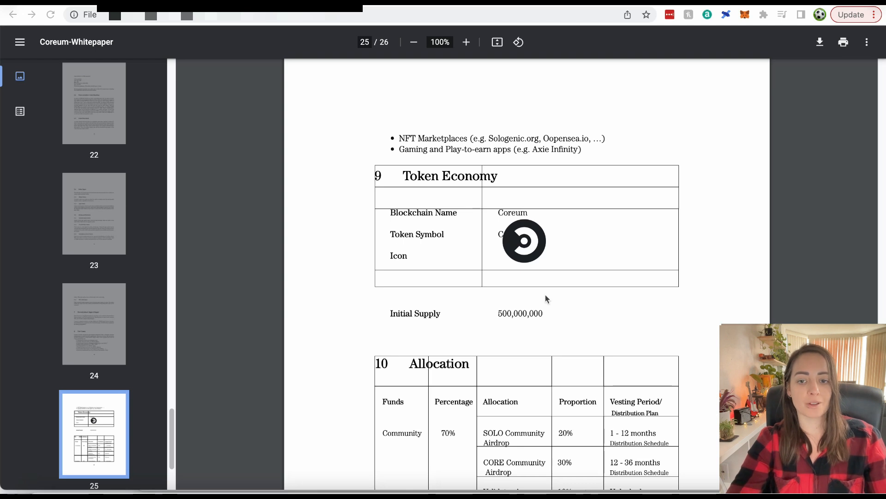
pyautogui.moveTo(511, 240)
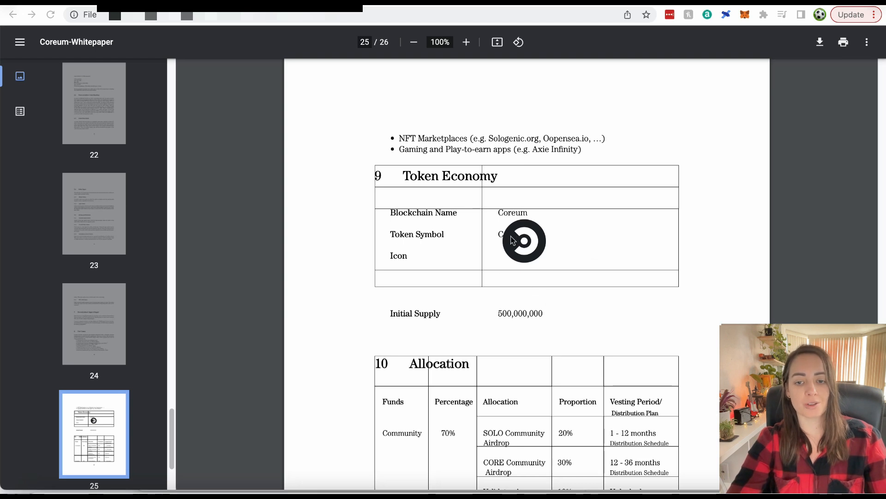
pyautogui.moveTo(609, 298)
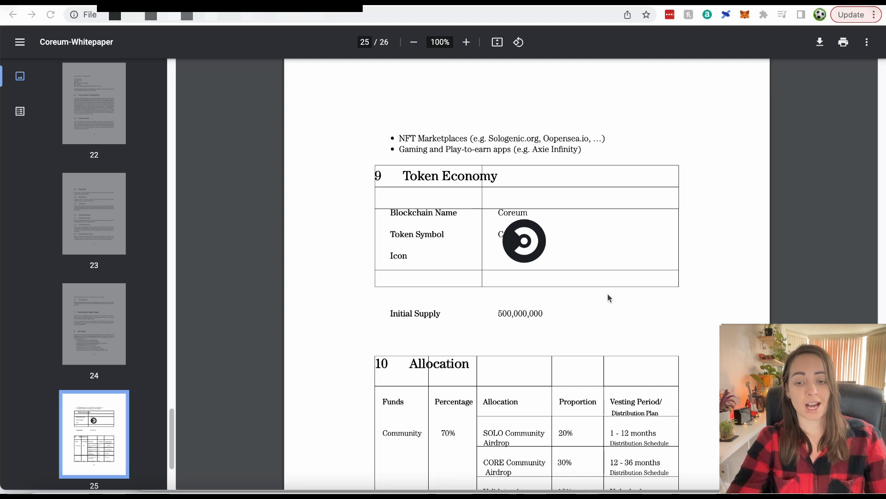
pyautogui.scroll(-3)
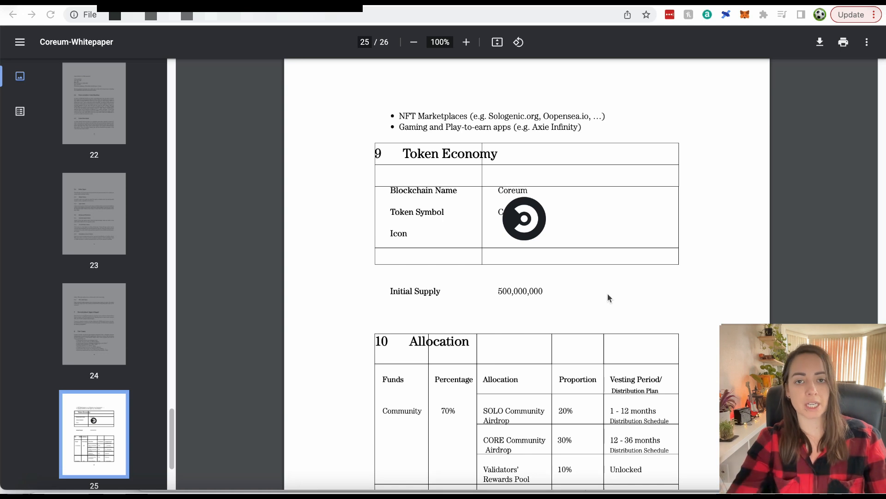
pyautogui.moveTo(580, 258)
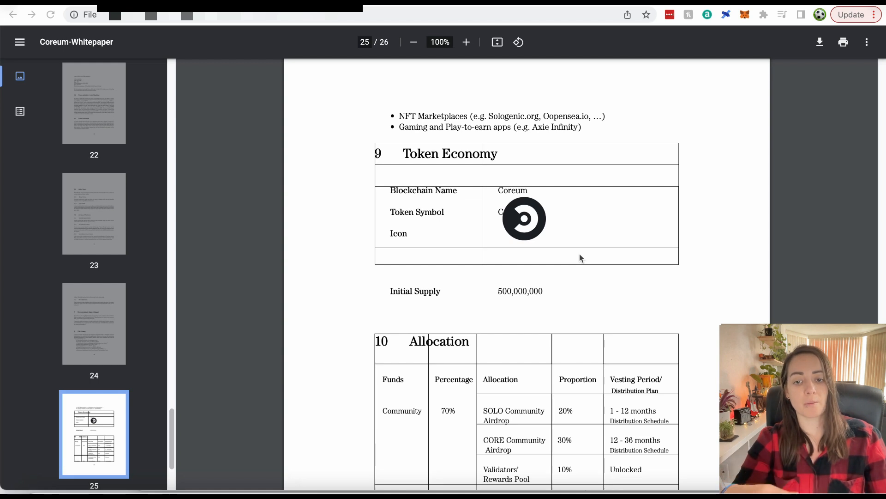
pyautogui.scroll(-3)
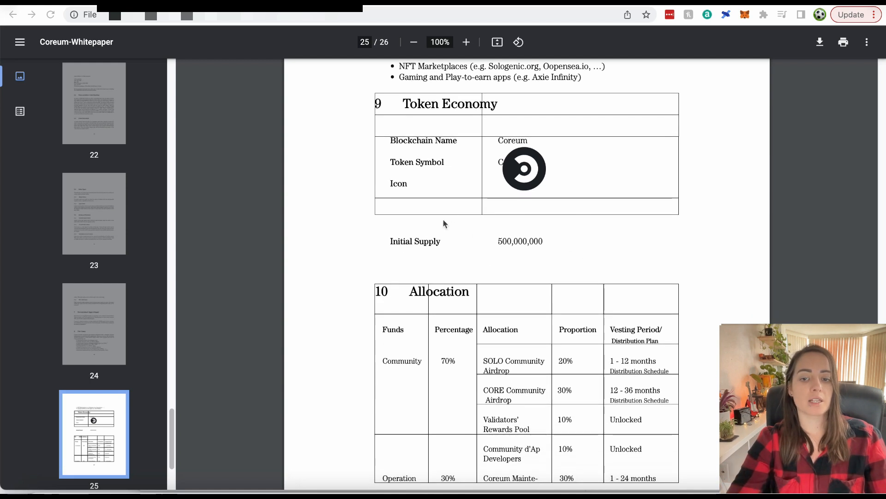
pyautogui.moveTo(610, 250)
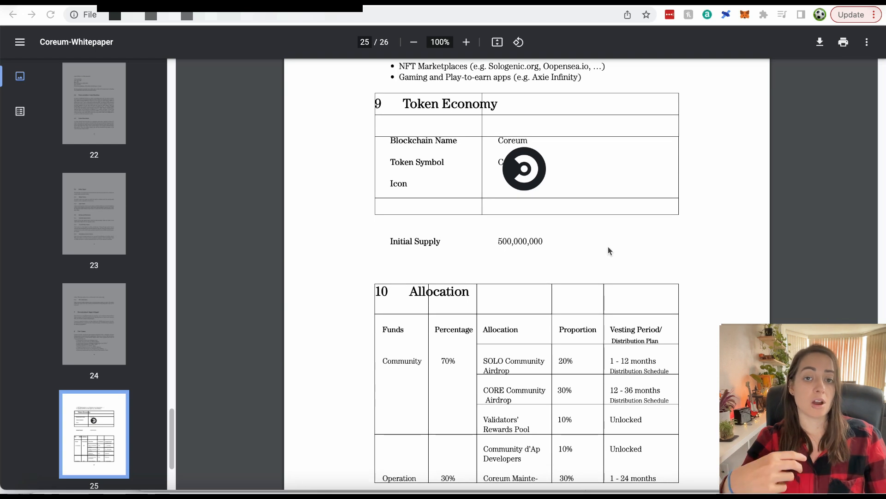
# - Frame the page 25 Allocation table through its Community and Operation rows
pyautogui.scroll(-3)
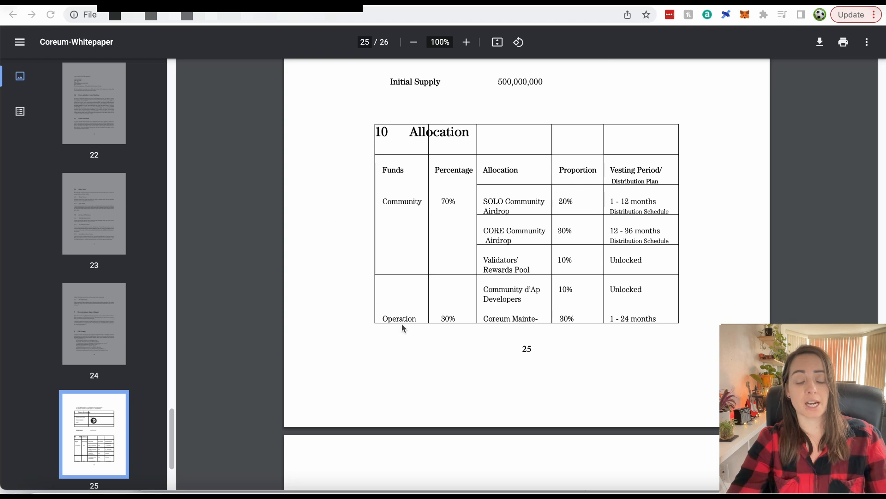
pyautogui.moveTo(469, 244)
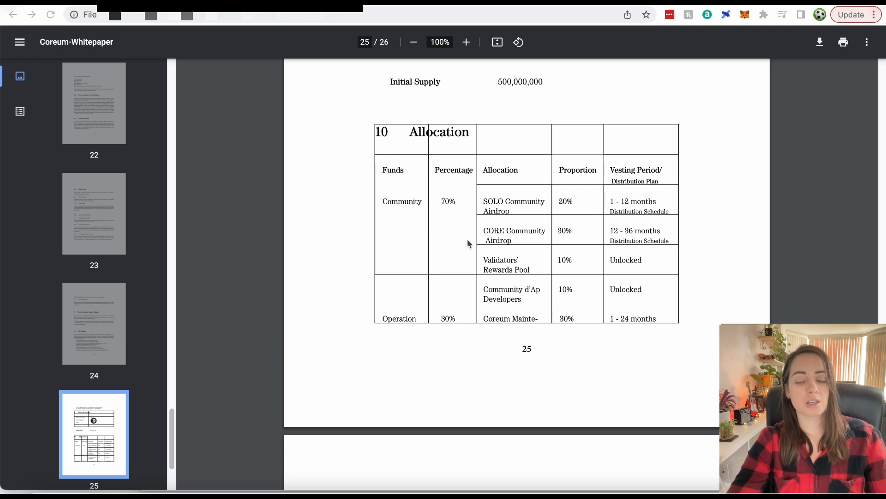
pyautogui.moveTo(525, 194)
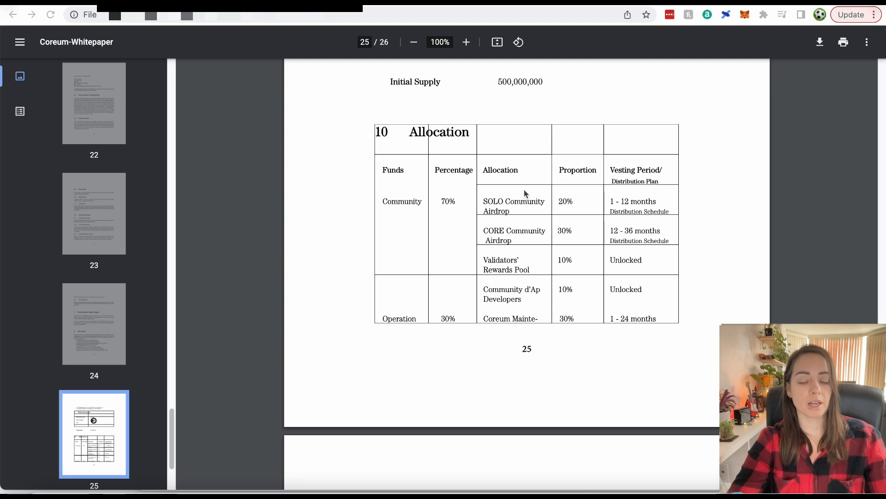
pyautogui.moveTo(469, 207)
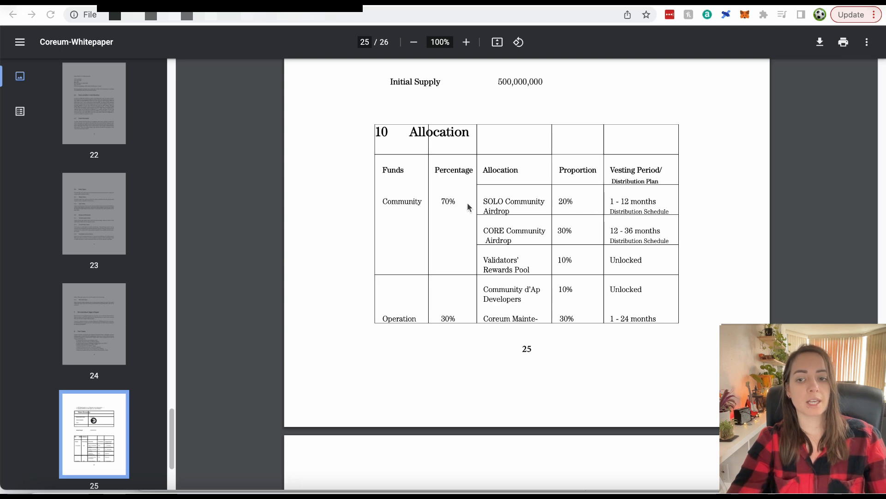
pyautogui.moveTo(534, 165)
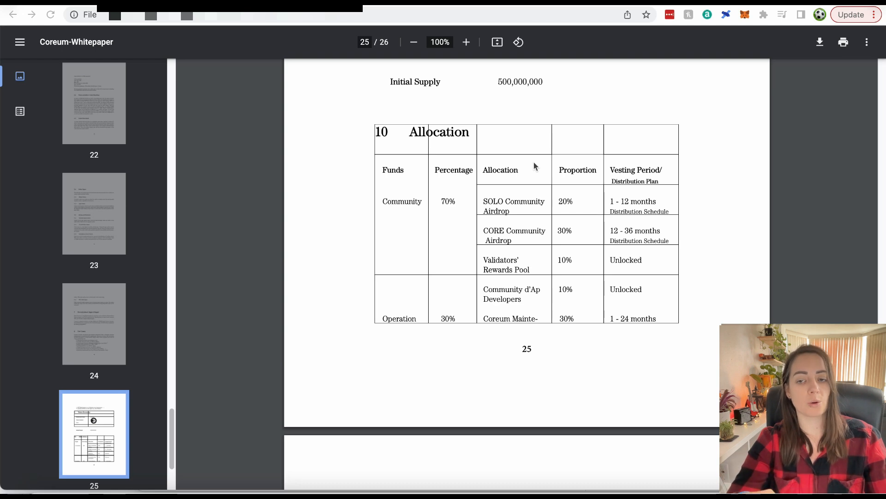
pyautogui.moveTo(542, 206)
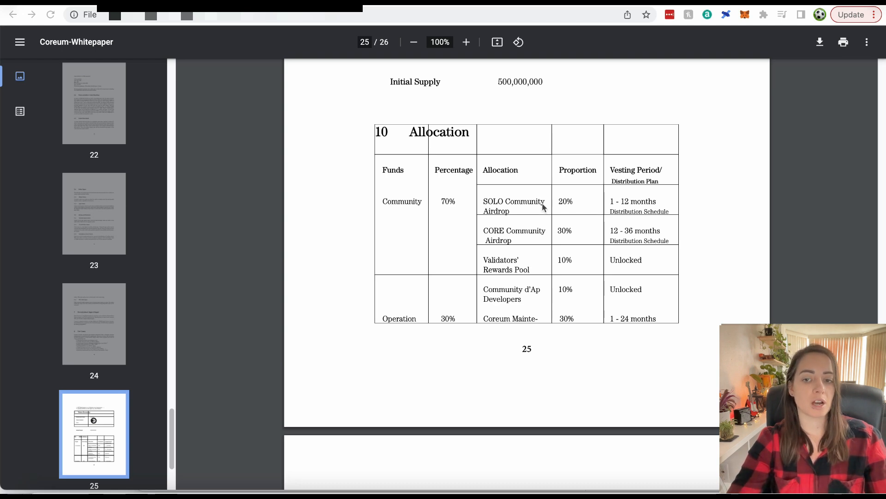
pyautogui.moveTo(501, 174)
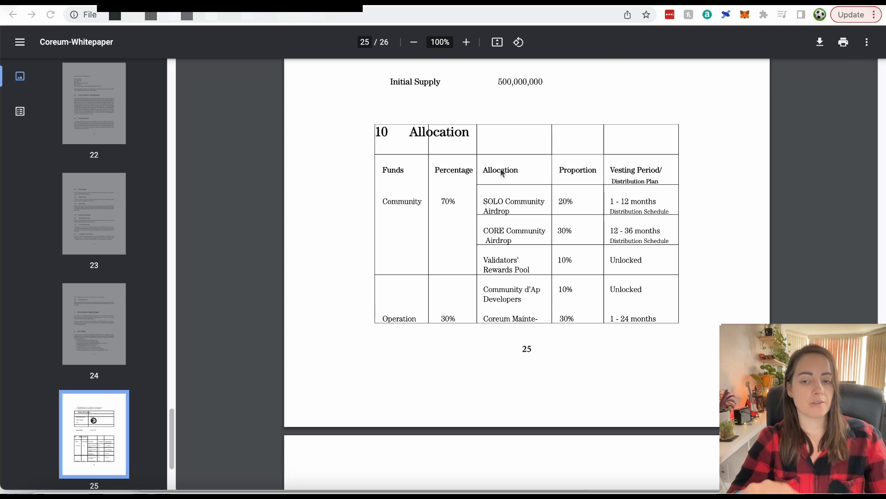
pyautogui.moveTo(475, 196)
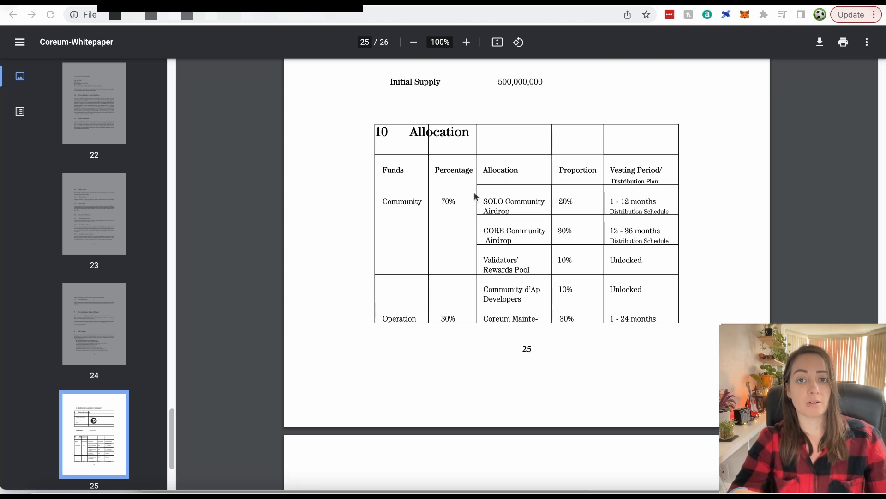
pyautogui.moveTo(459, 196)
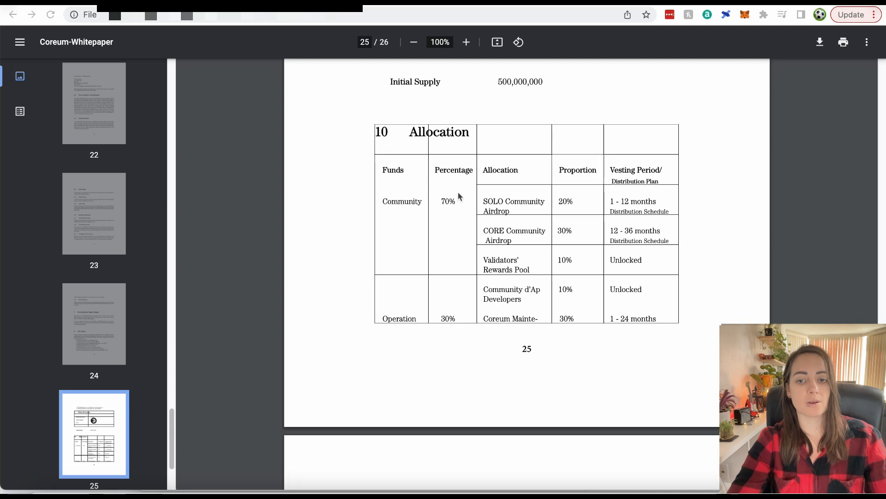
pyautogui.moveTo(468, 202)
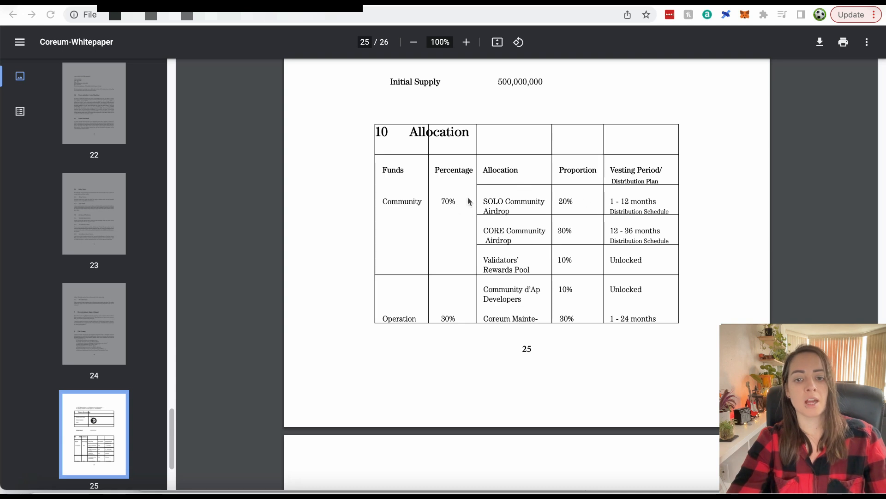
pyautogui.moveTo(587, 214)
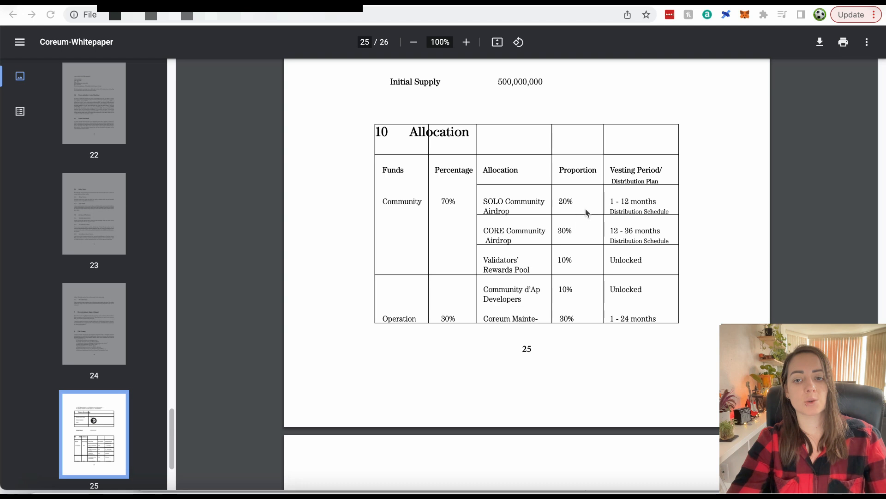
pyautogui.moveTo(560, 184)
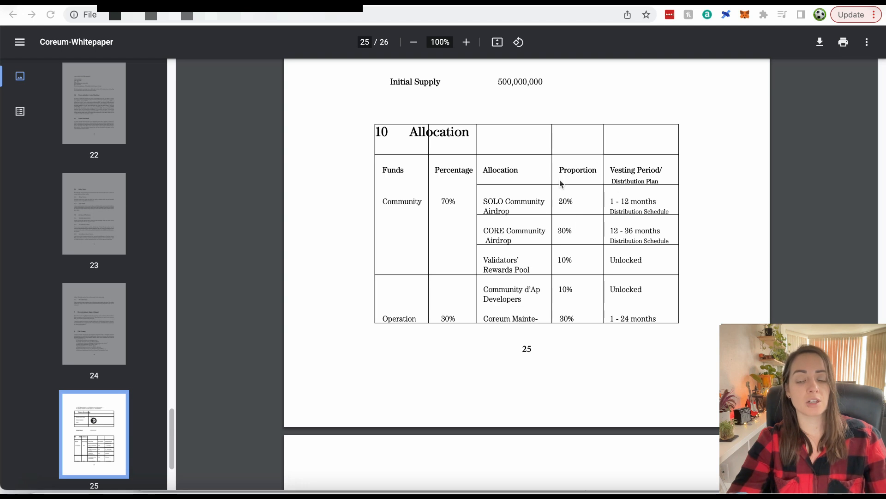
pyautogui.moveTo(490, 195)
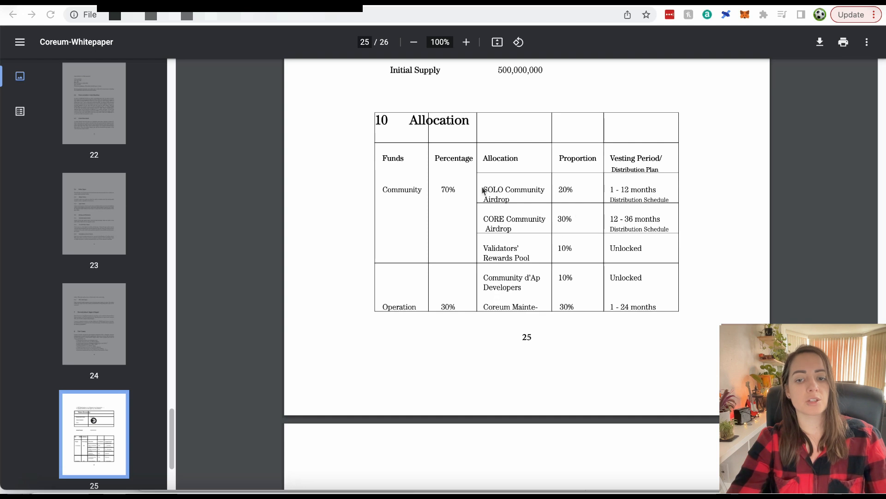
pyautogui.moveTo(583, 220)
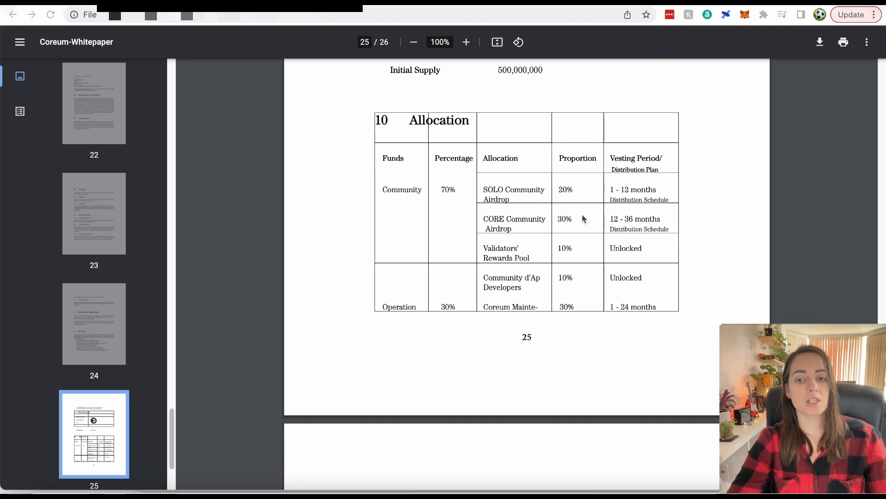
pyautogui.moveTo(496, 175)
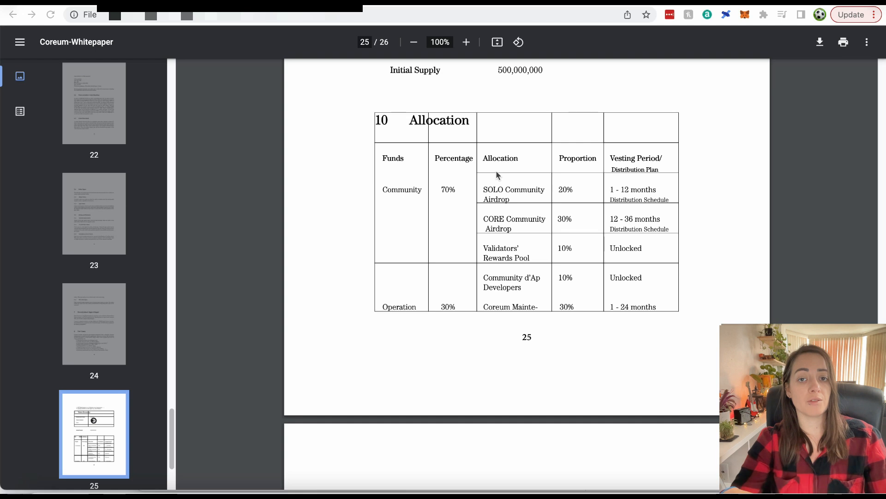
pyautogui.moveTo(570, 192)
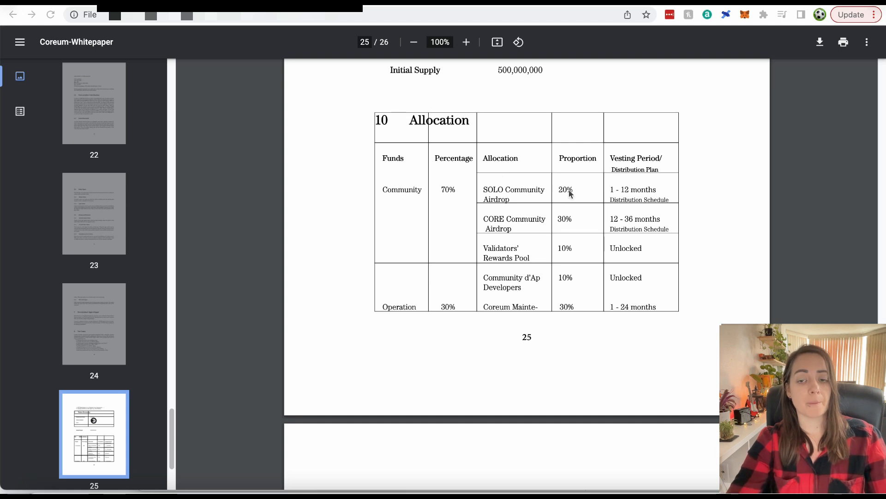
pyautogui.moveTo(536, 202)
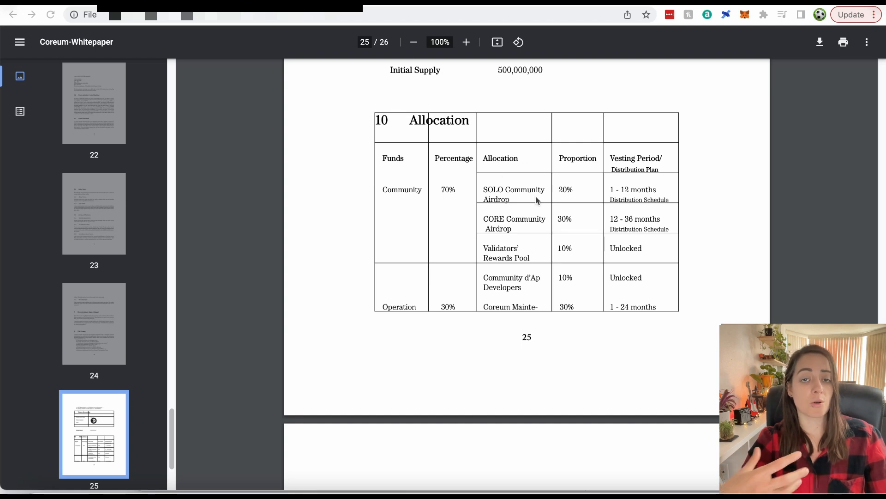
pyautogui.moveTo(523, 225)
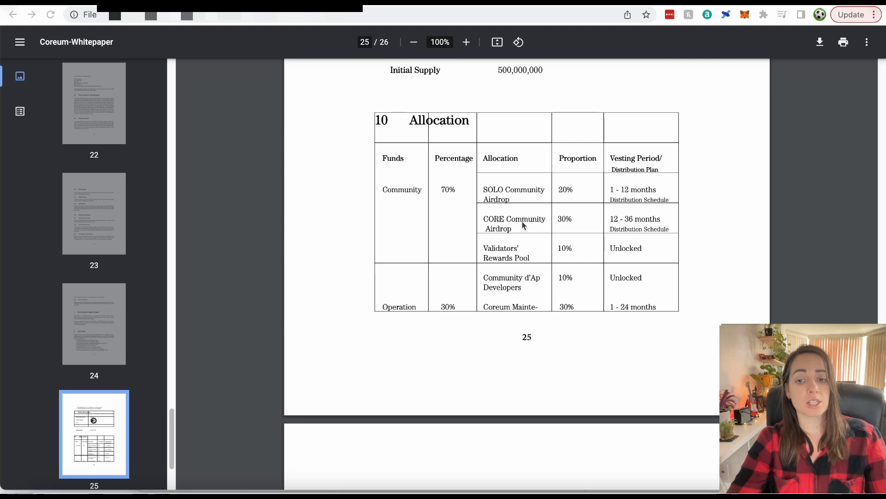
pyautogui.moveTo(576, 220)
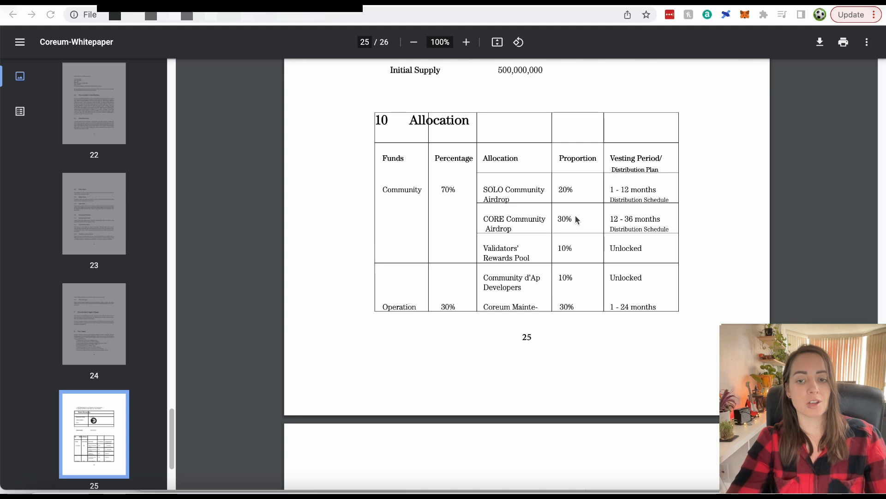
pyautogui.moveTo(576, 205)
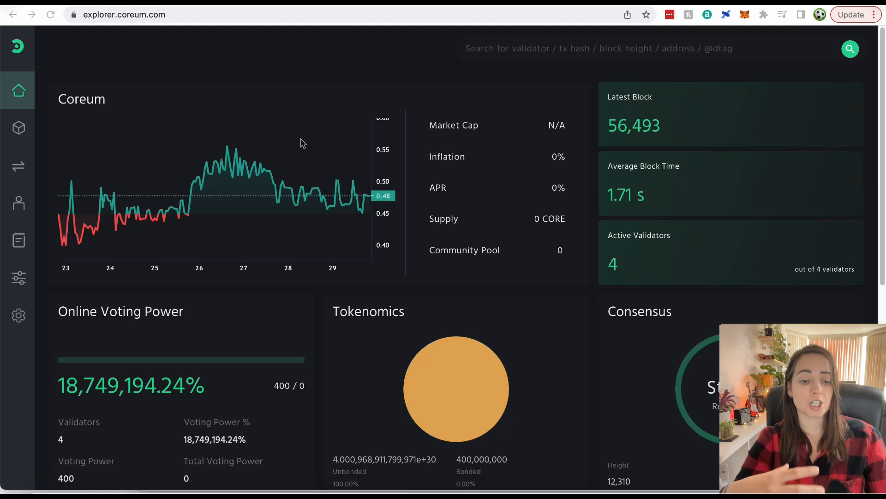
pyautogui.moveTo(241, 130)
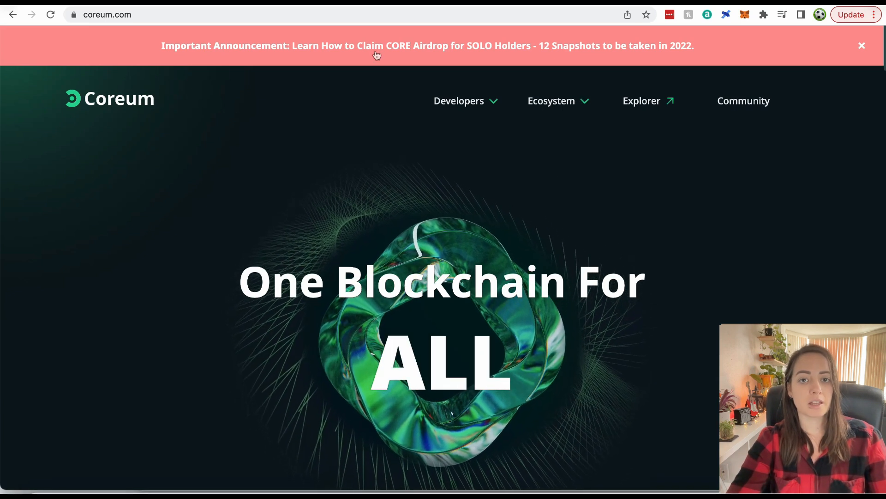
pyautogui.moveTo(629, 52)
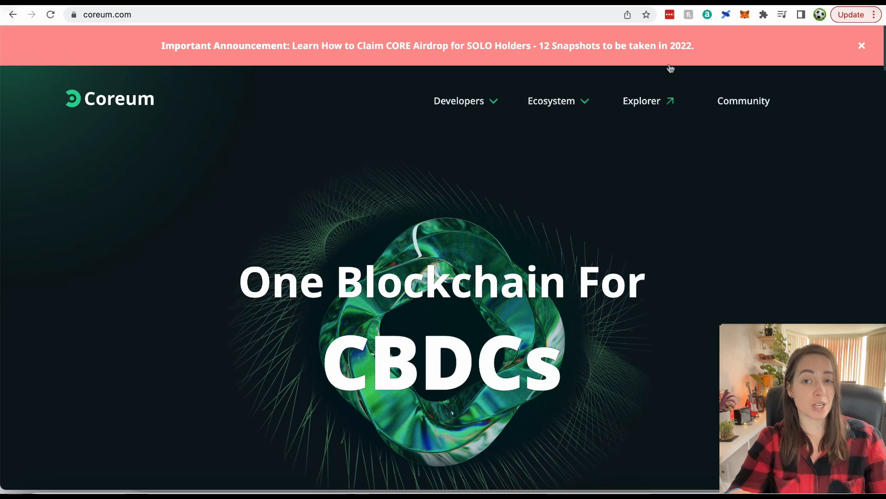
pyautogui.moveTo(559, 33)
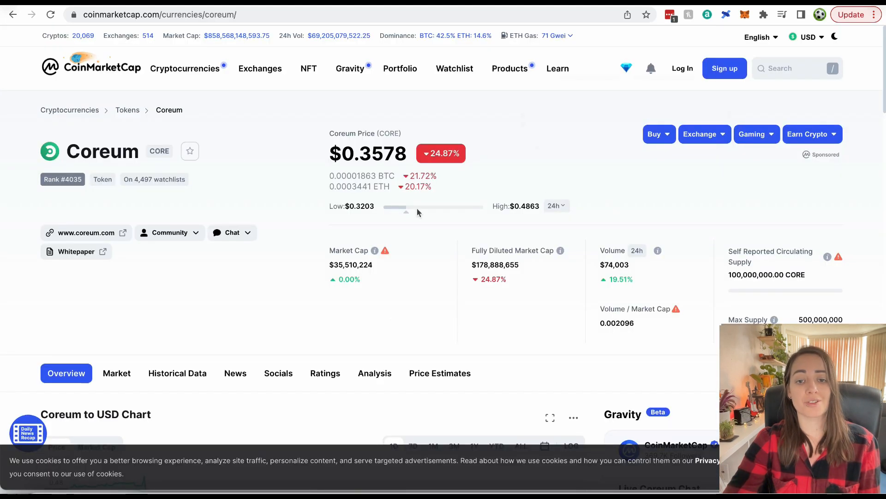
pyautogui.moveTo(421, 323)
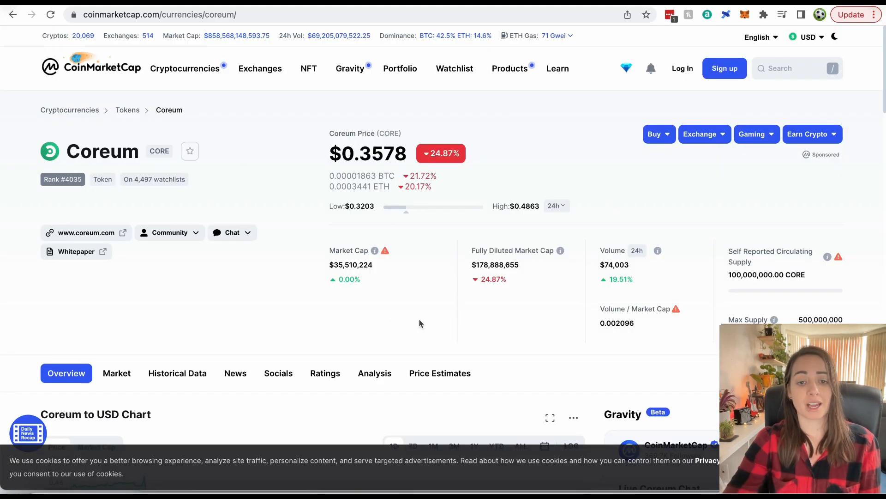
pyautogui.moveTo(412, 294)
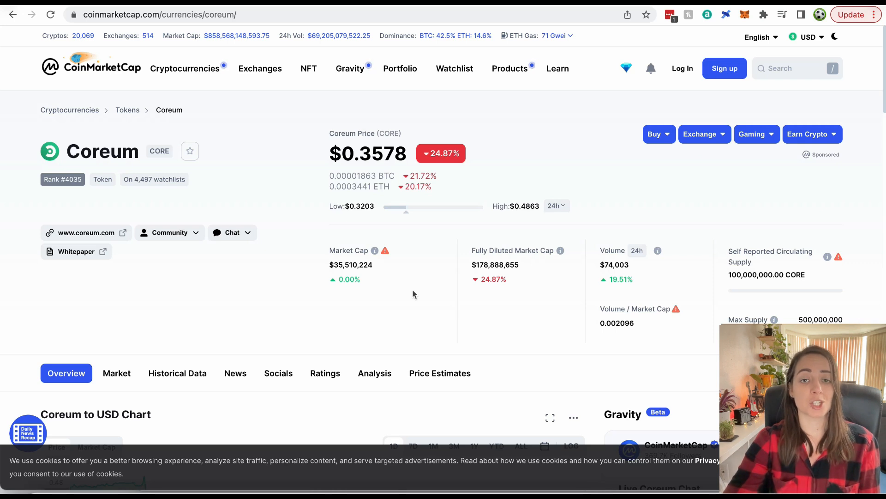
pyautogui.moveTo(477, 260)
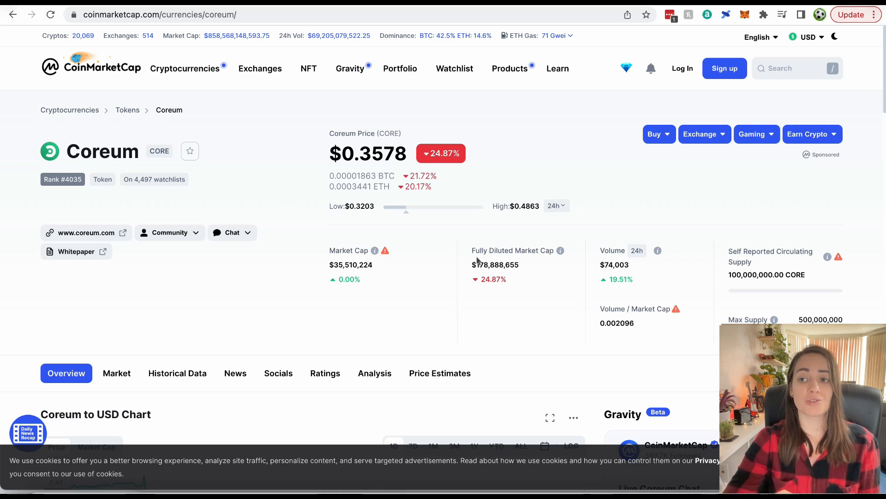
pyautogui.moveTo(587, 97)
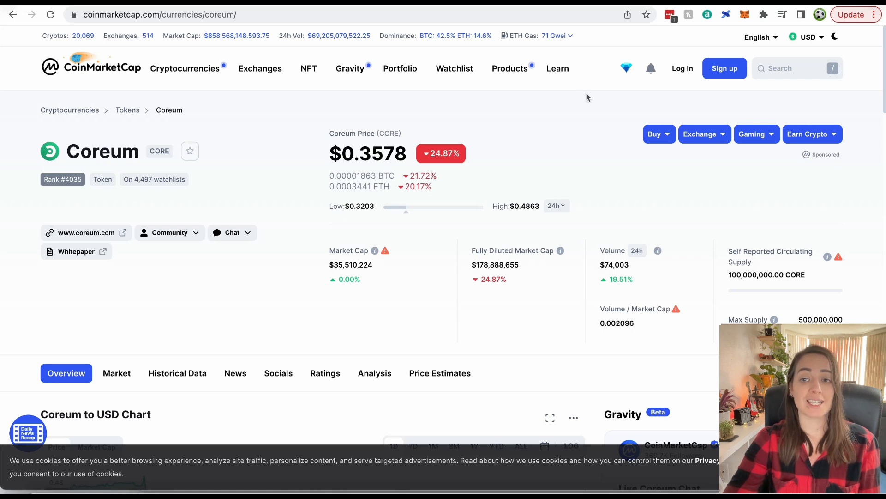
# - Open Coreum's CoinMarketCap page showing the CORE price, 24-hour drop and market cap
pyautogui.click(86, 232)
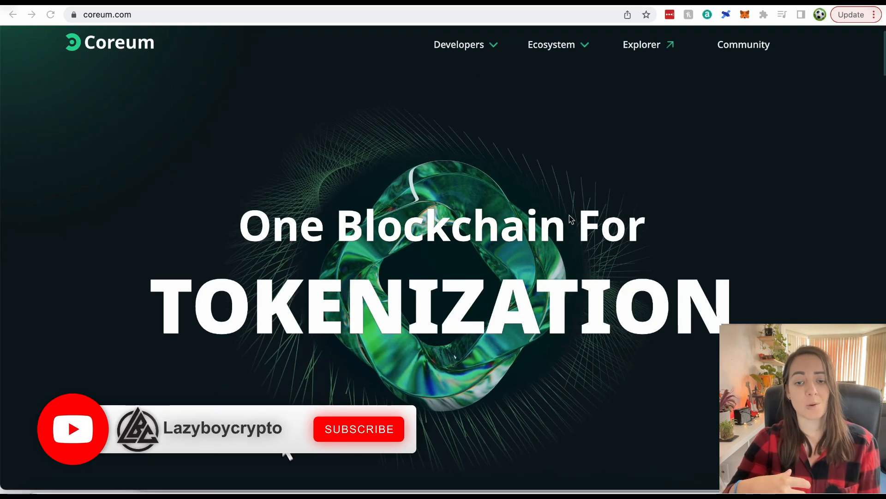
# - Return to the coreum.com homepage with its rotating 'One Blockchain For' headline
pyautogui.click(358, 429)
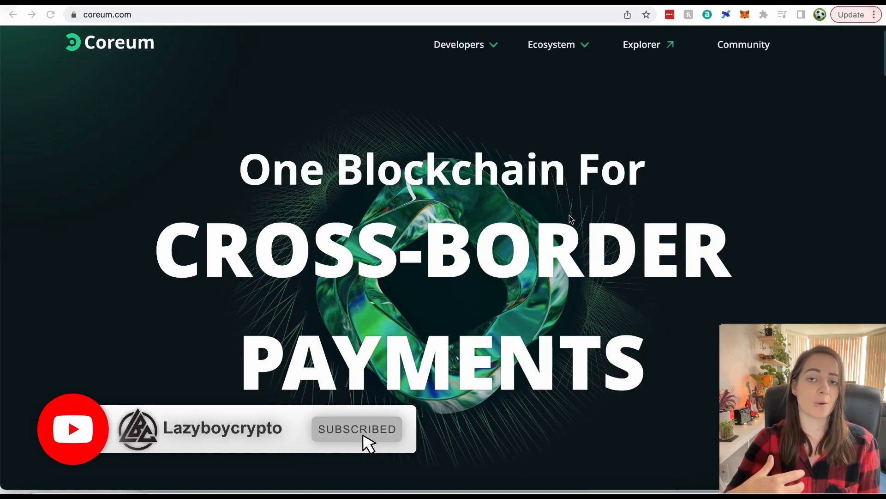